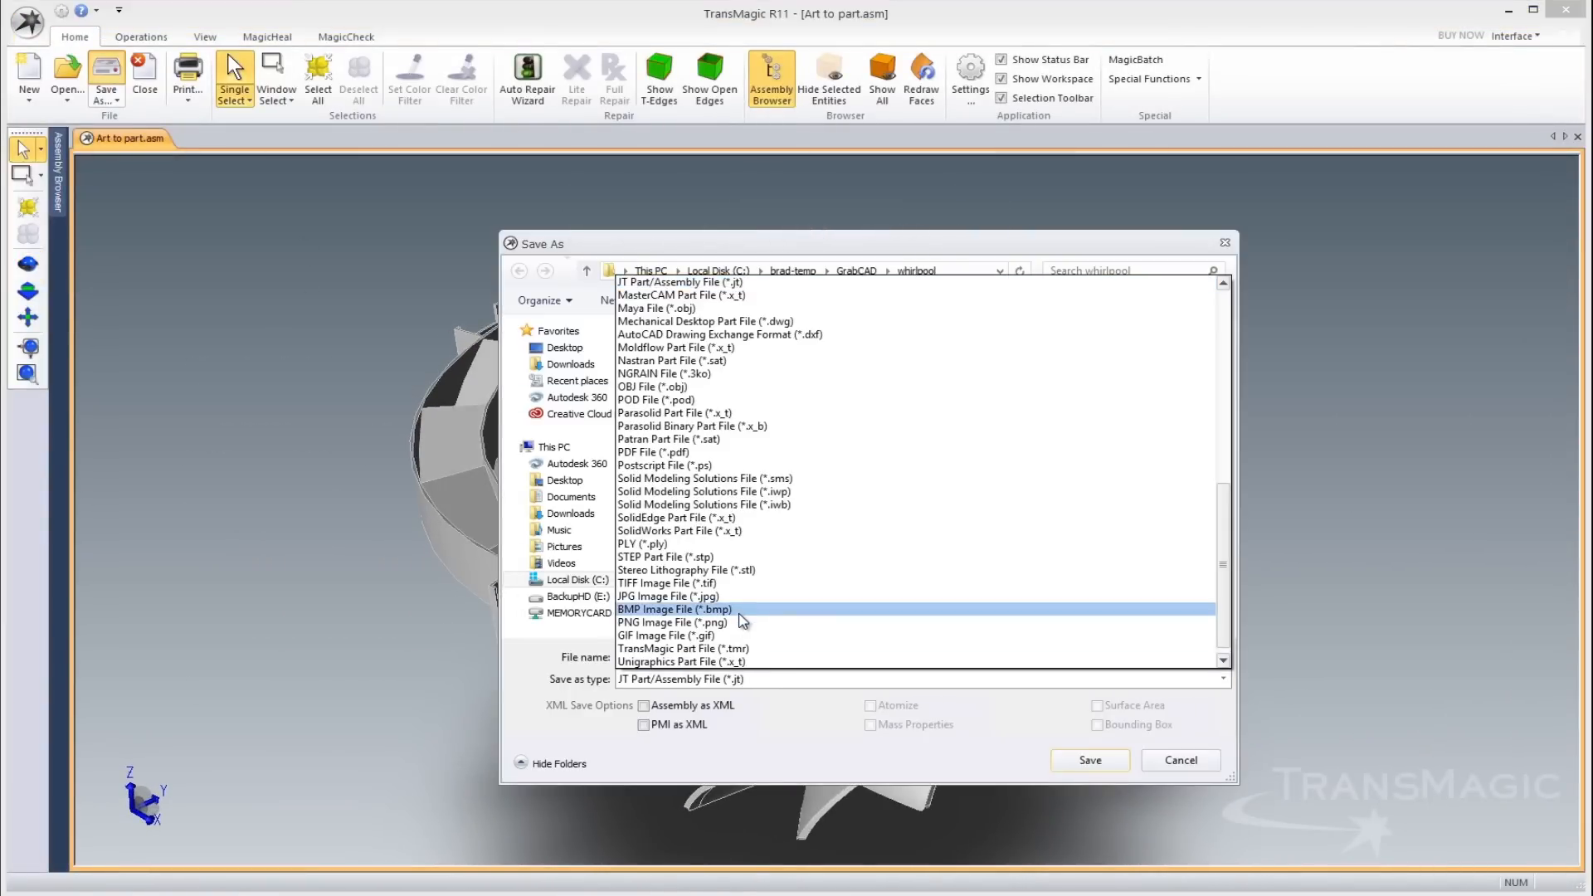
Export the Art to part strainer assembly as the 3D PDF 'Art to part.pdf'
{"action": "left_click", "coordinate": [655, 451]}
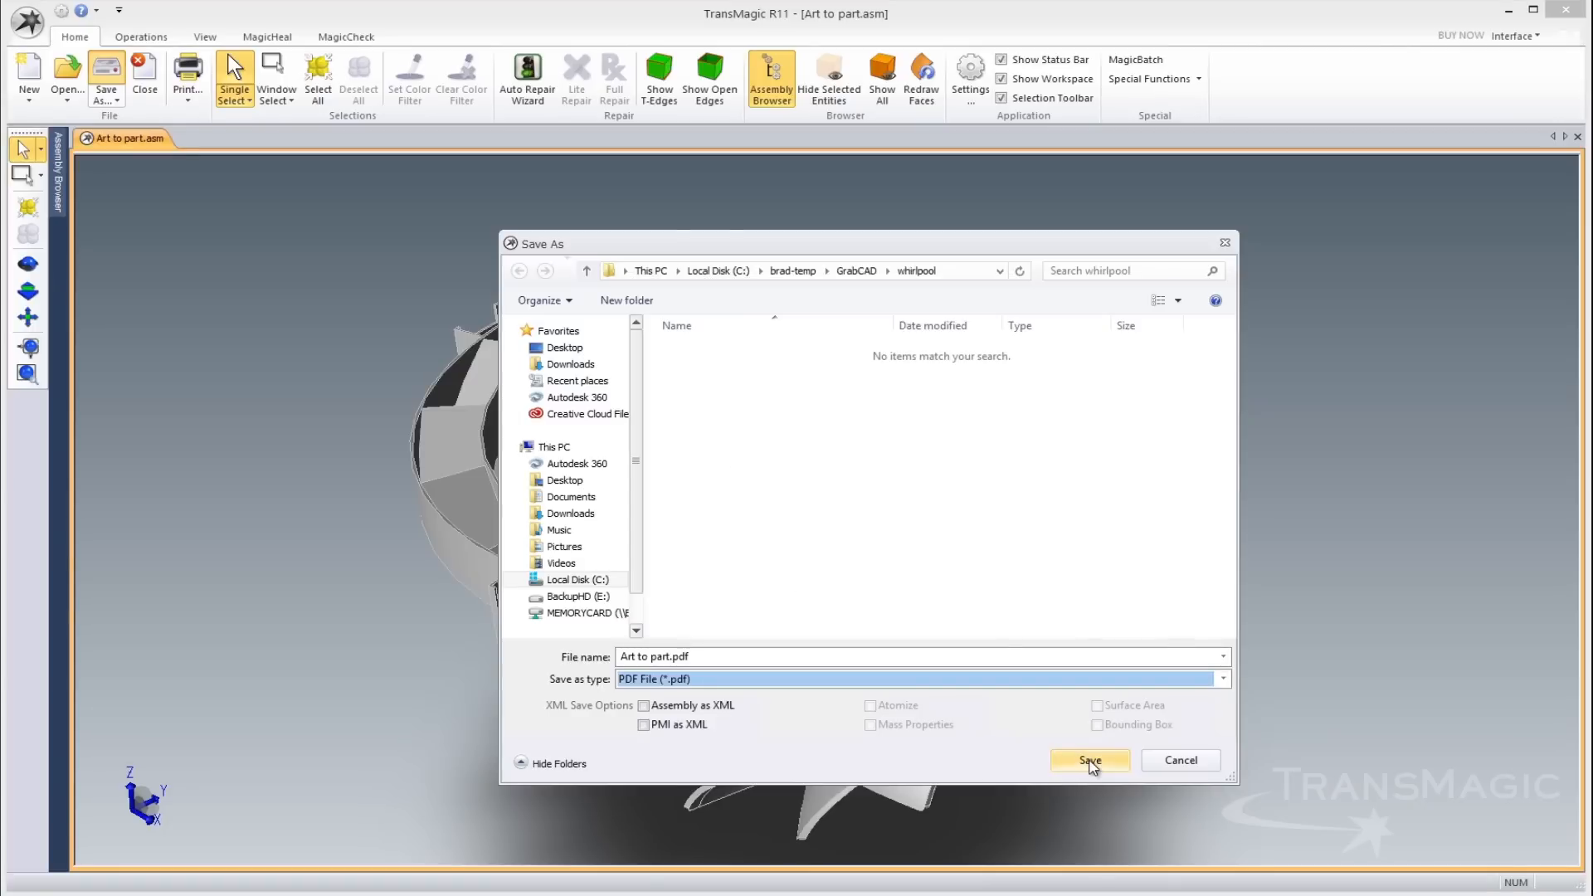
{"action": "left_click", "coordinate": [1088, 760]}
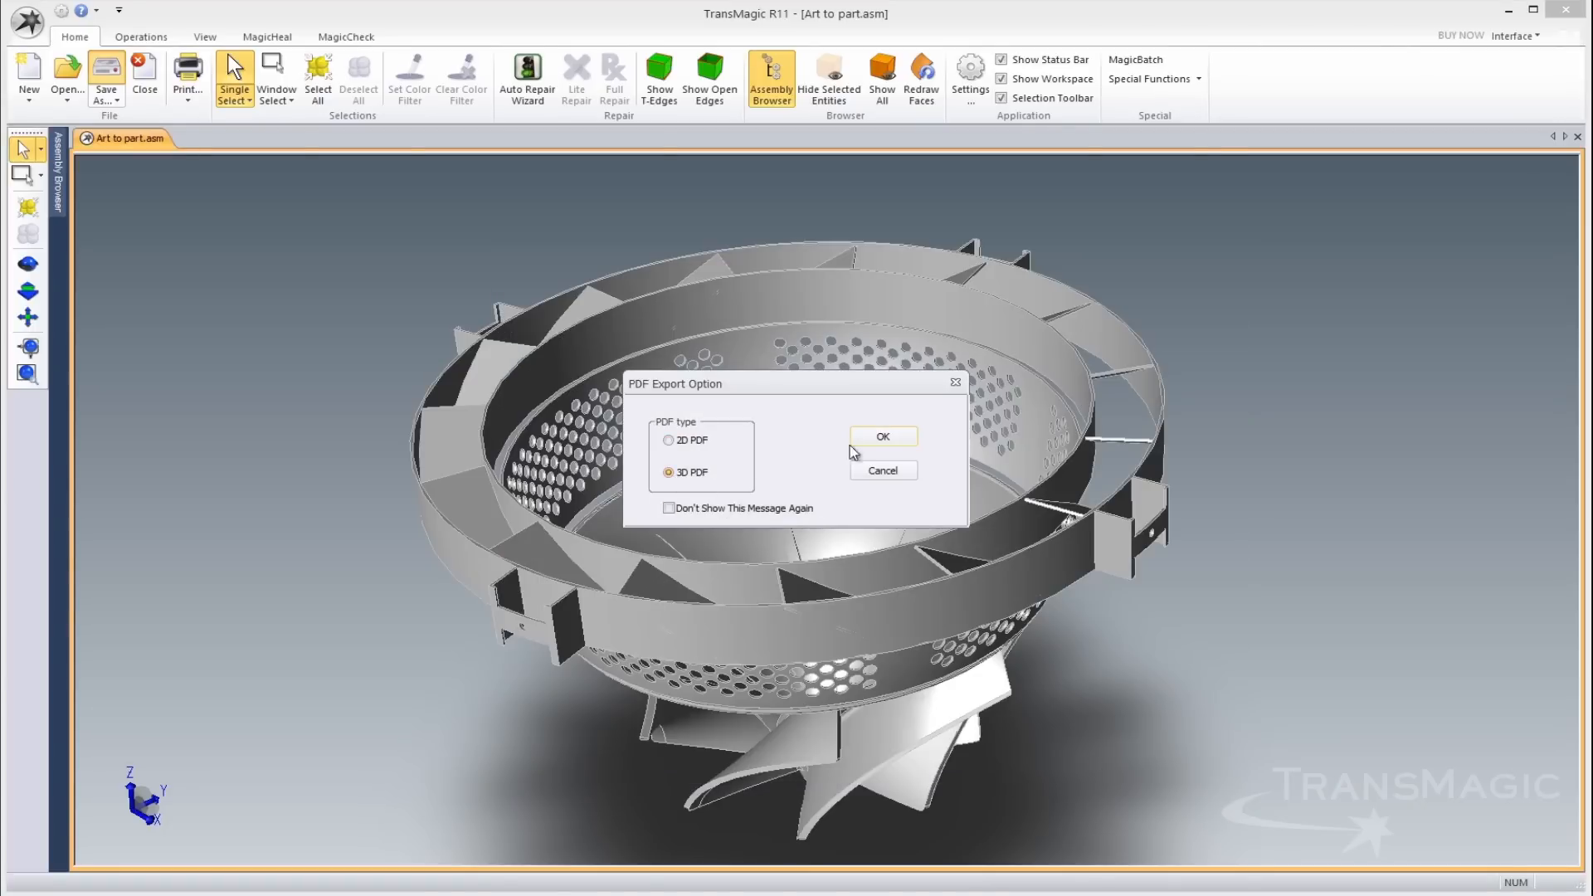
{"action": "left_click", "coordinate": [881, 435]}
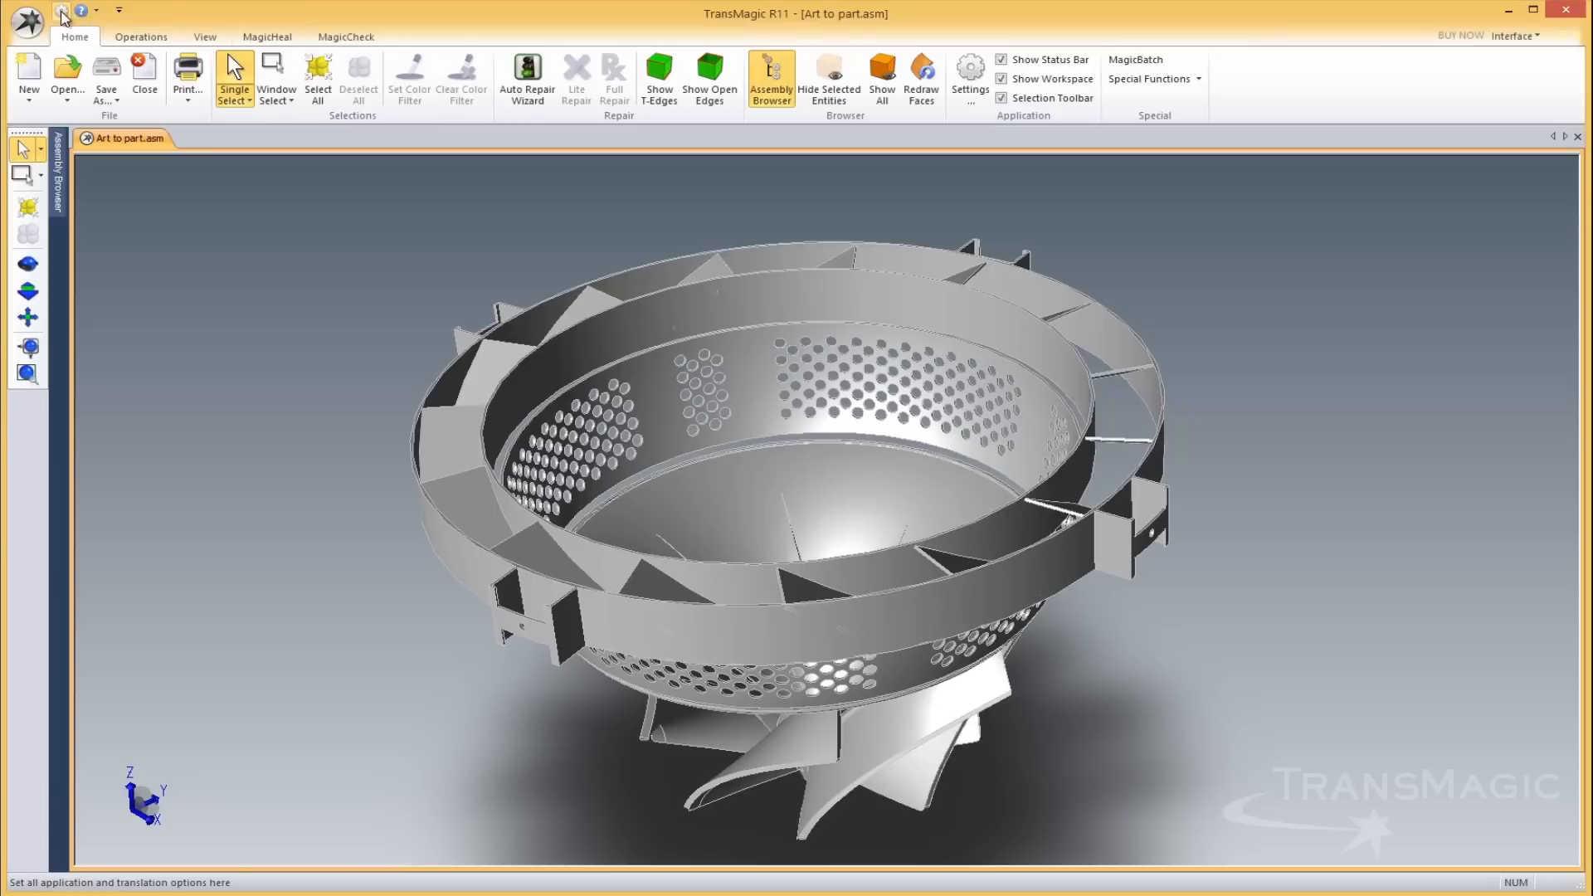
Enable Use JT Config File under Formats > JT Write and browse for a config file
{"action": "left_click", "coordinate": [968, 77]}
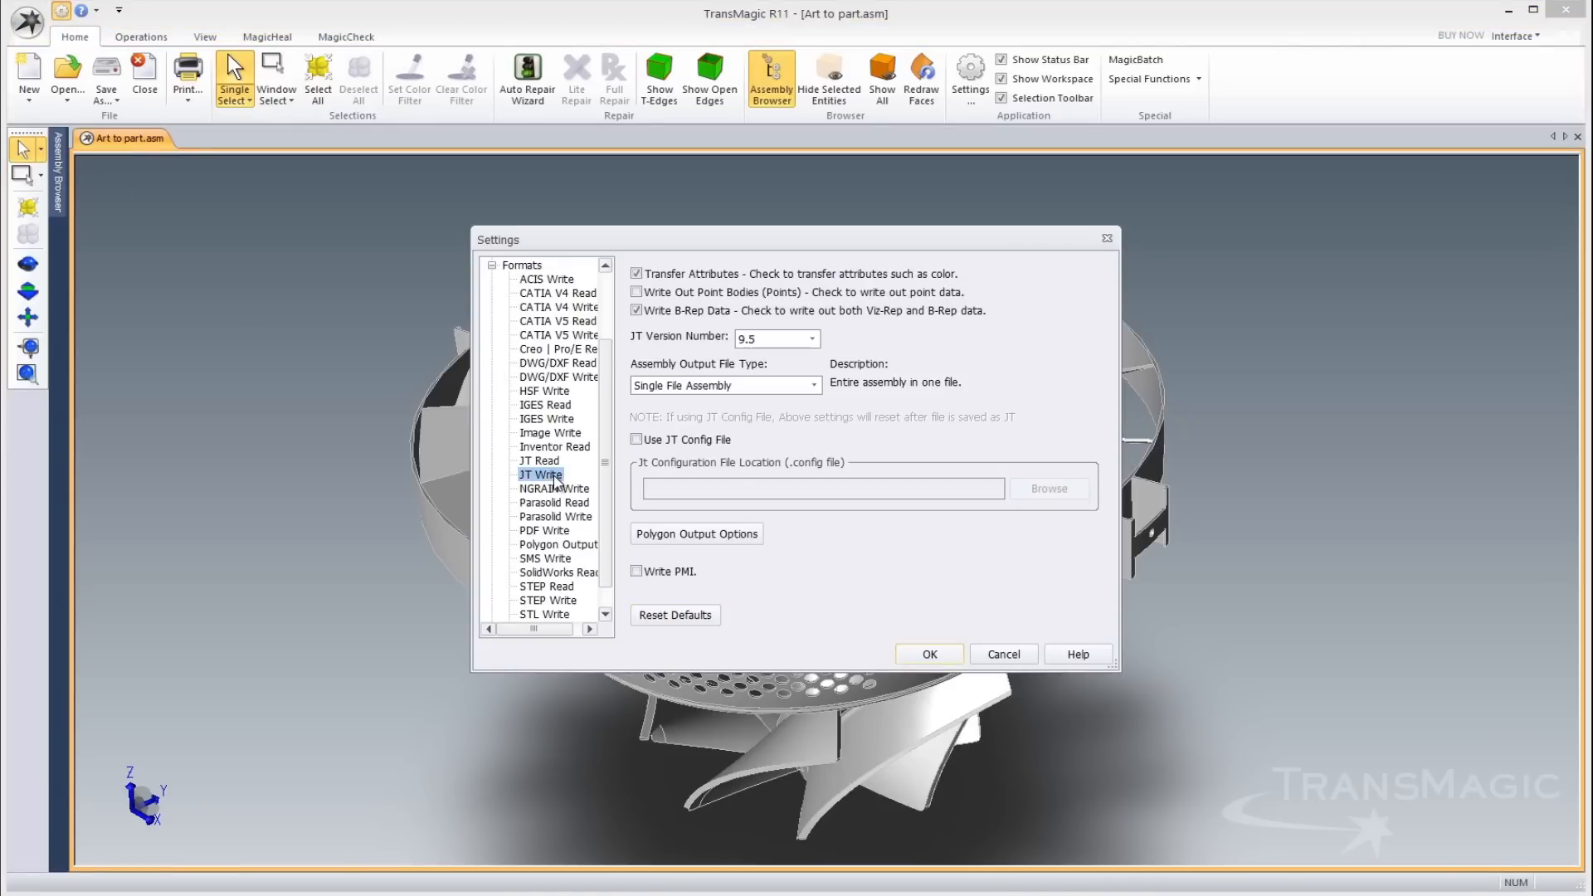
{"action": "left_click", "coordinate": [637, 439]}
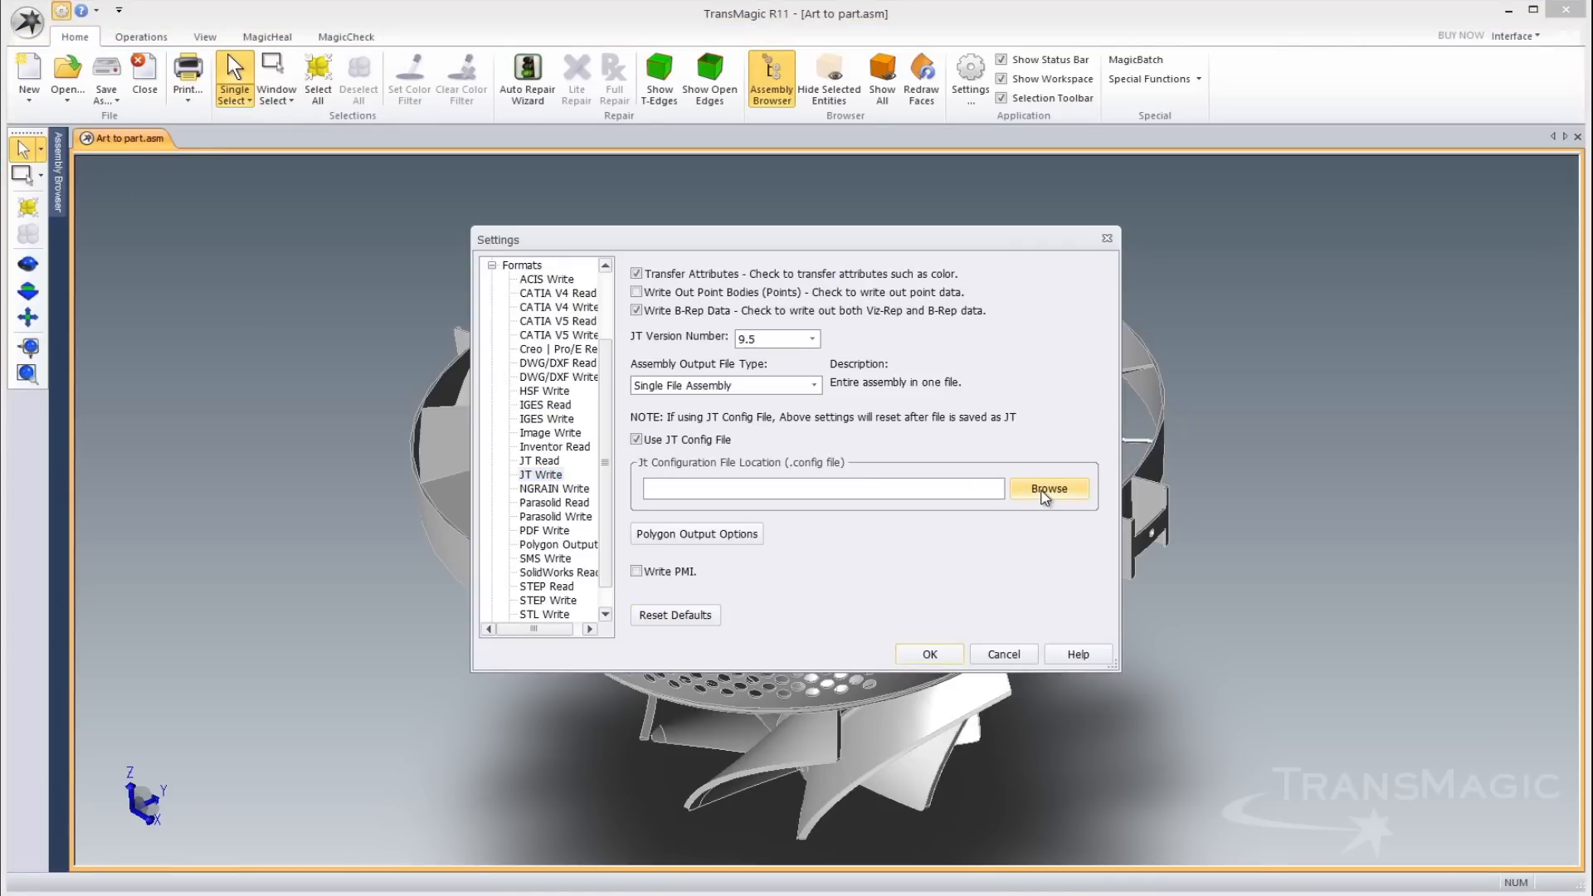
{"action": "left_click", "coordinate": [1047, 489]}
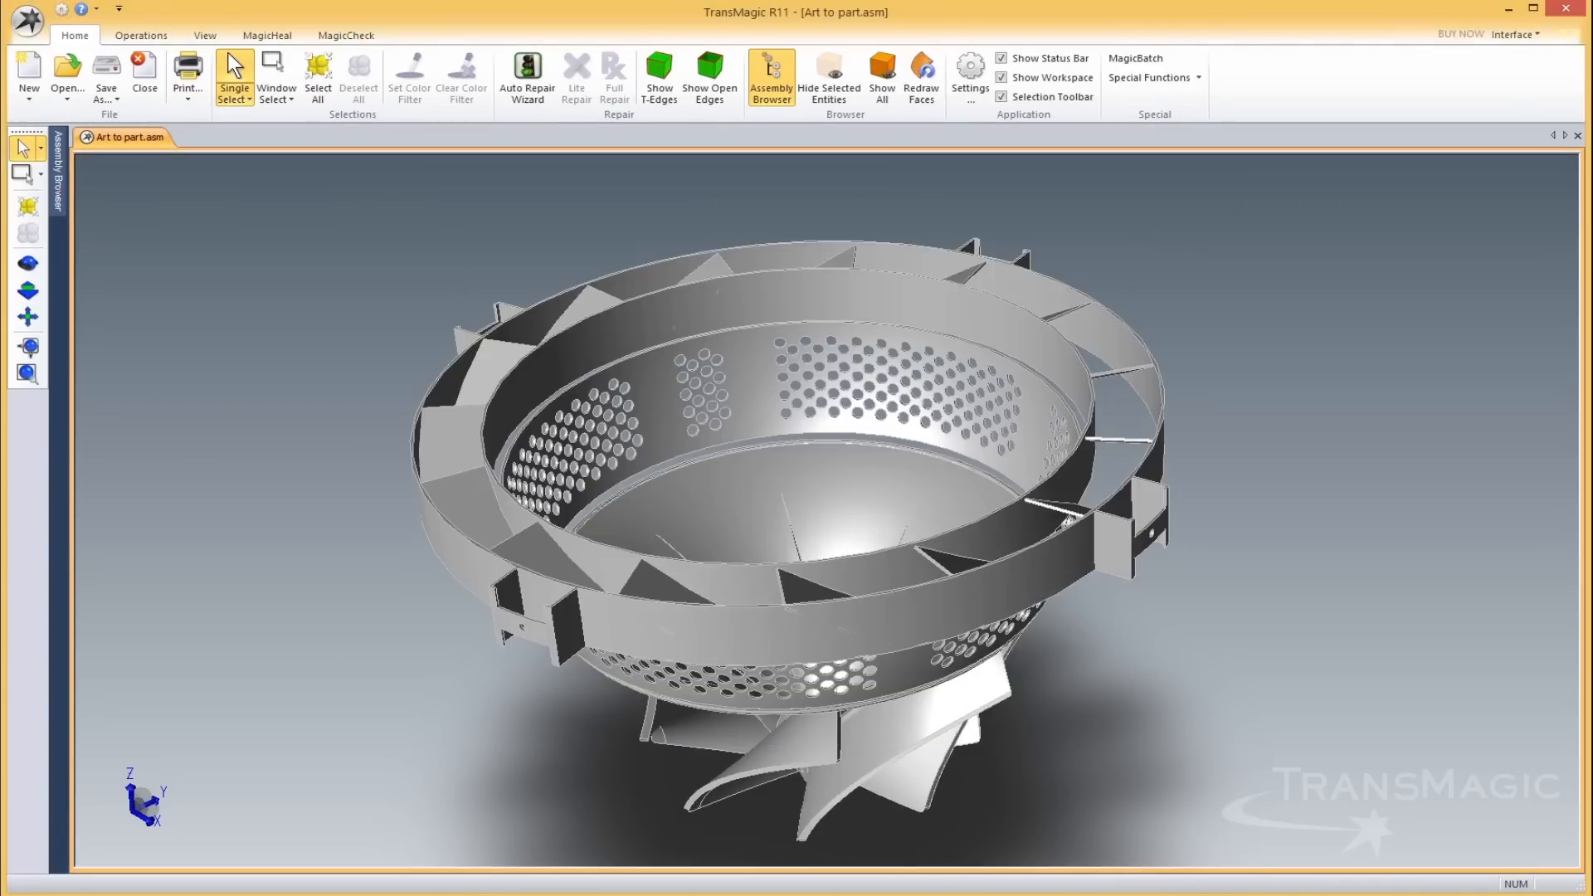
In the Assembly Browser, rename a part to 'Lock Pin 0' and group parts into a new sub-assembly
{"action": "left_click", "coordinate": [771, 77]}
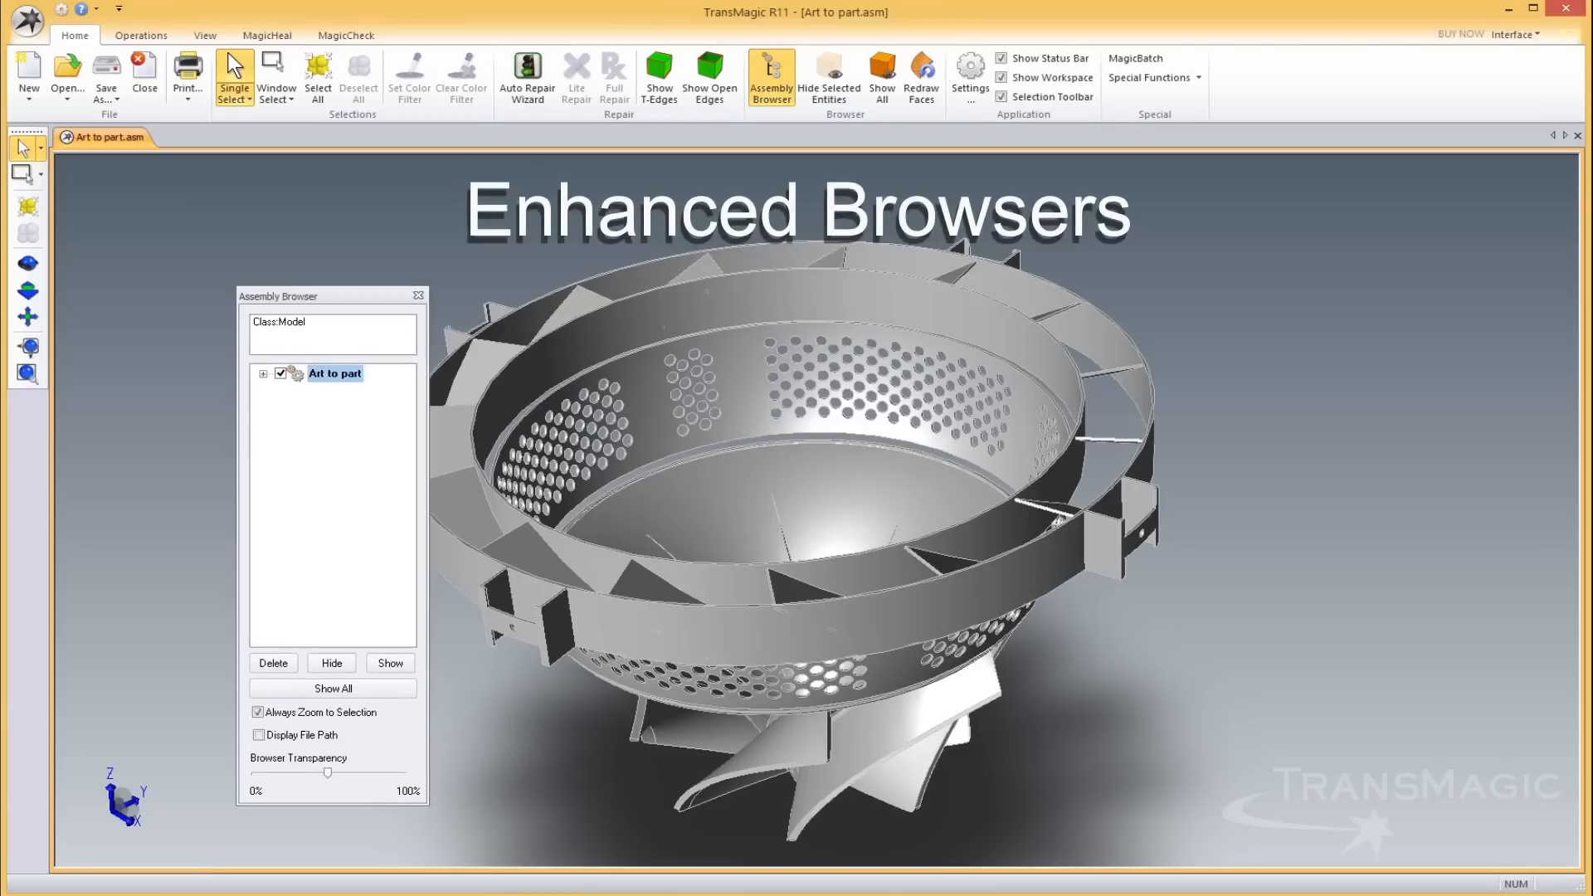
{"action": "left_click_drag", "start_coordinate": [277, 295], "coordinate": [281, 219]}
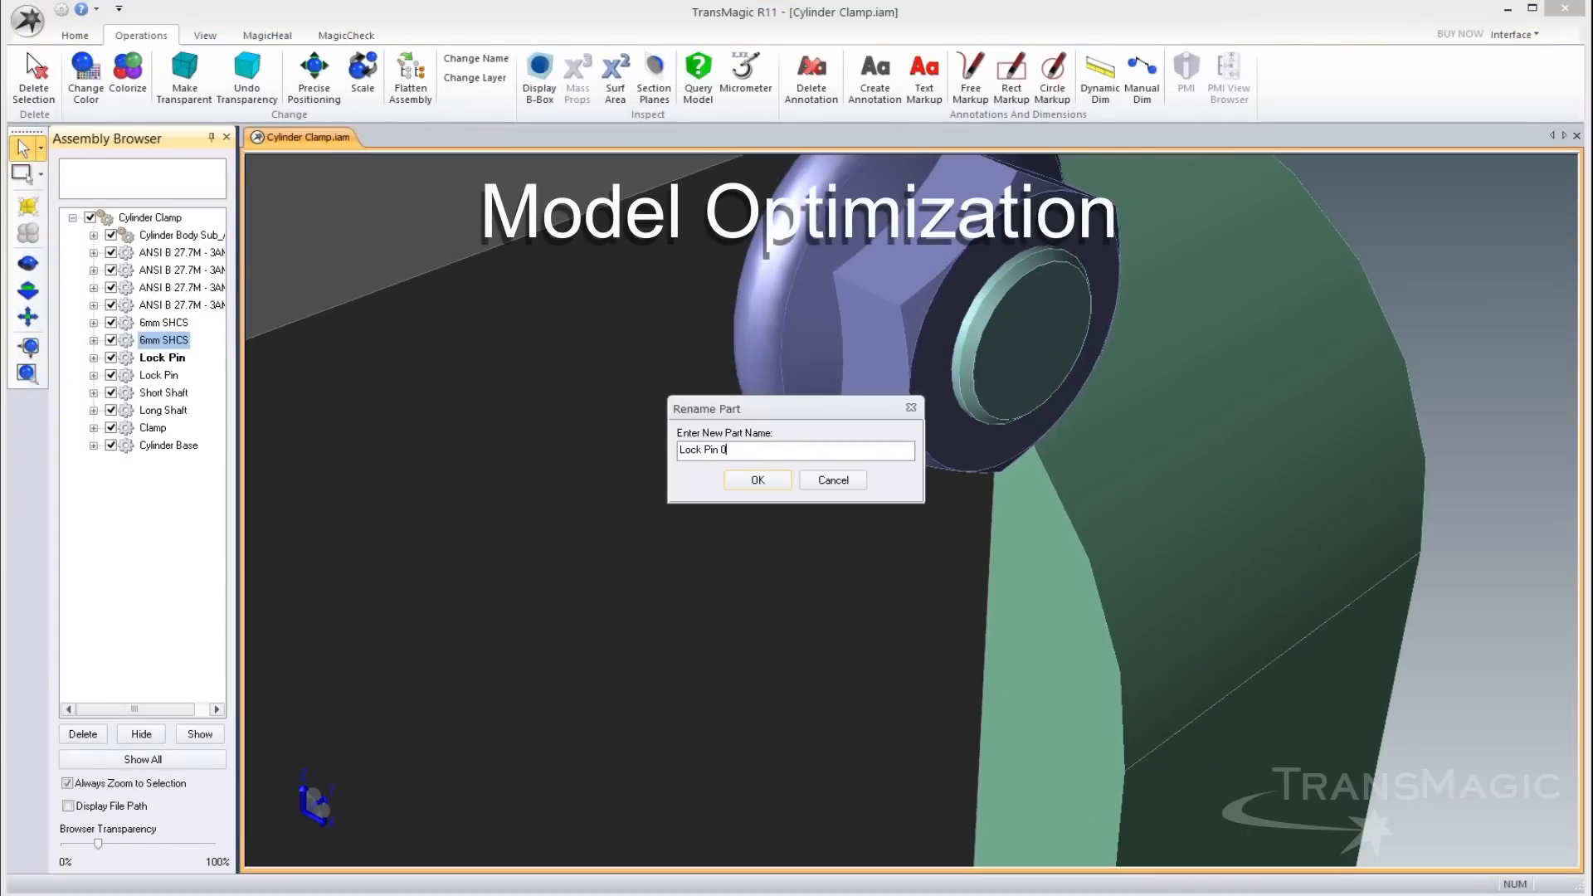
{"action": "left_click", "coordinate": [756, 480]}
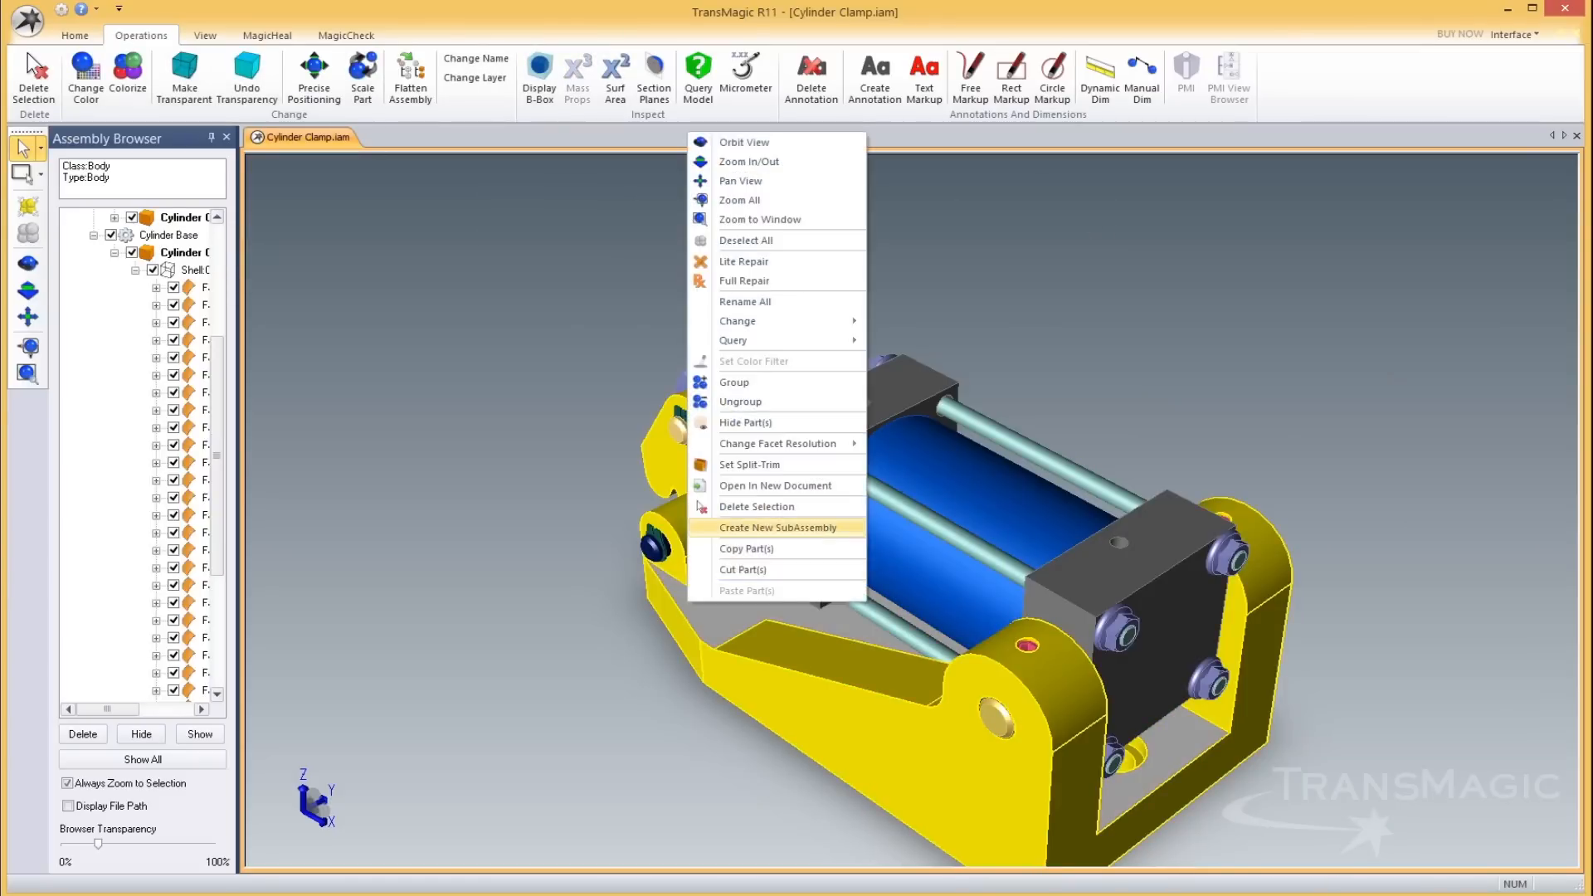
{"action": "left_click", "coordinate": [779, 528]}
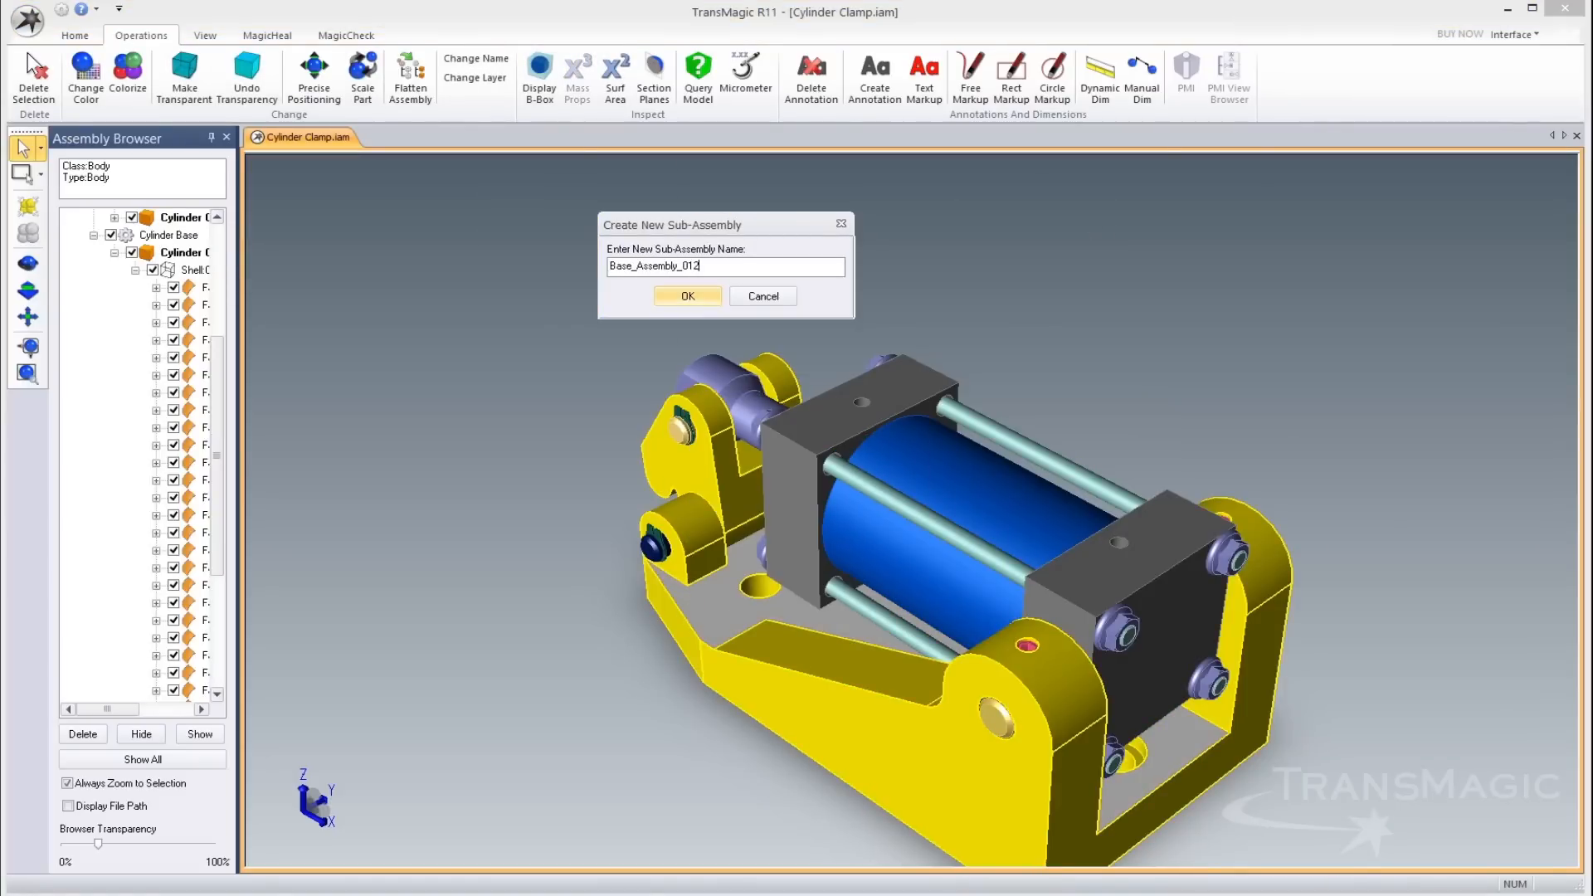
{"action": "left_click", "coordinate": [687, 295]}
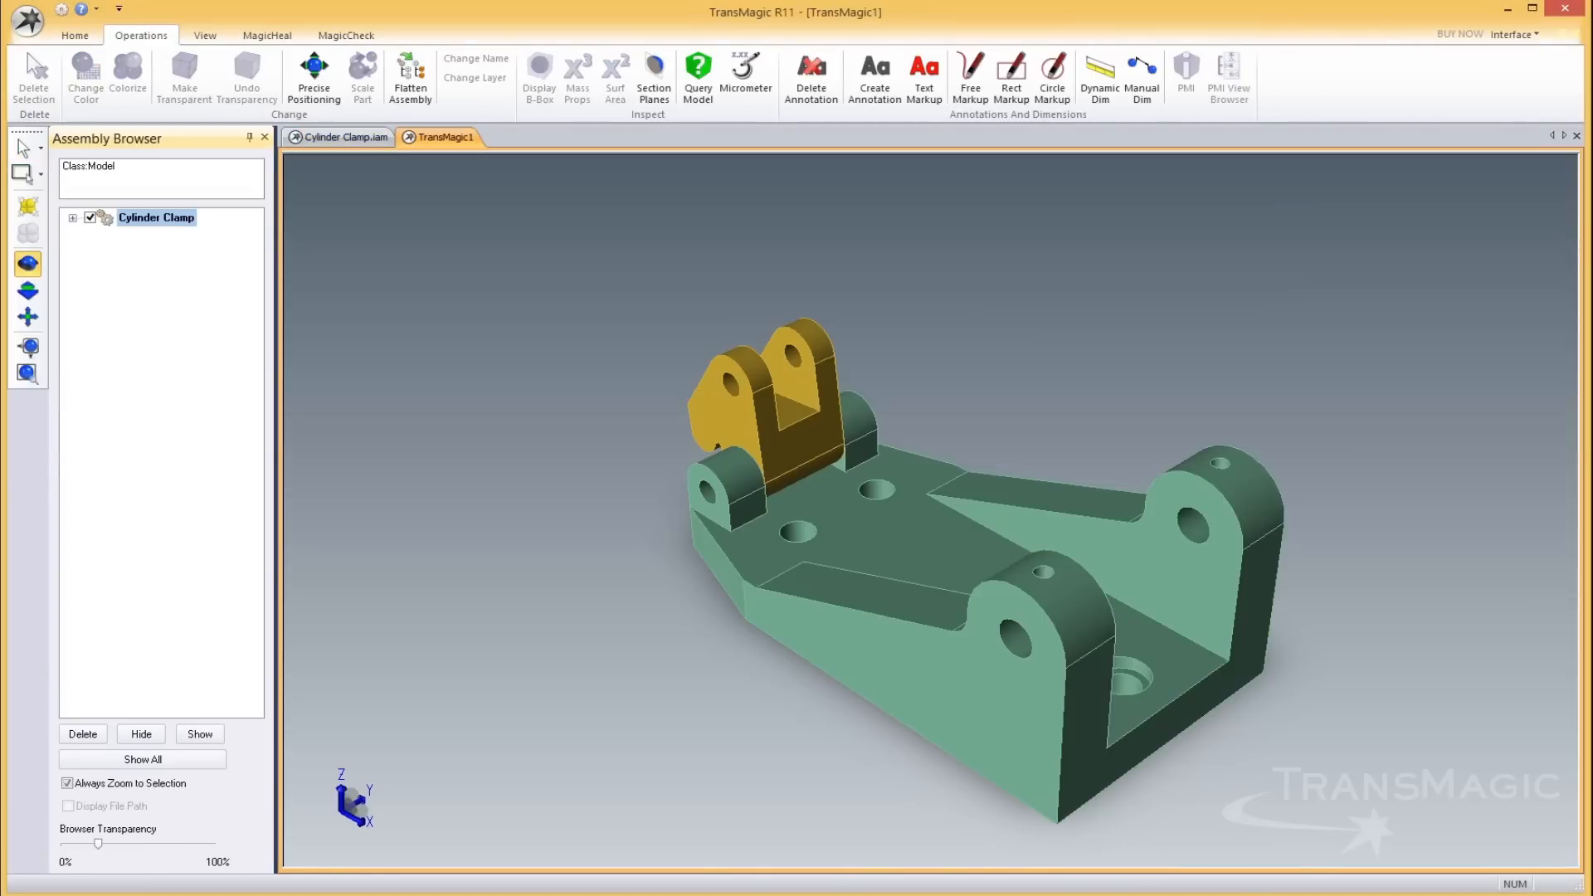
Colour a clevis bracket plate purple from the MagicHeal tab, then return to Home
{"action": "left_click", "coordinate": [74, 35]}
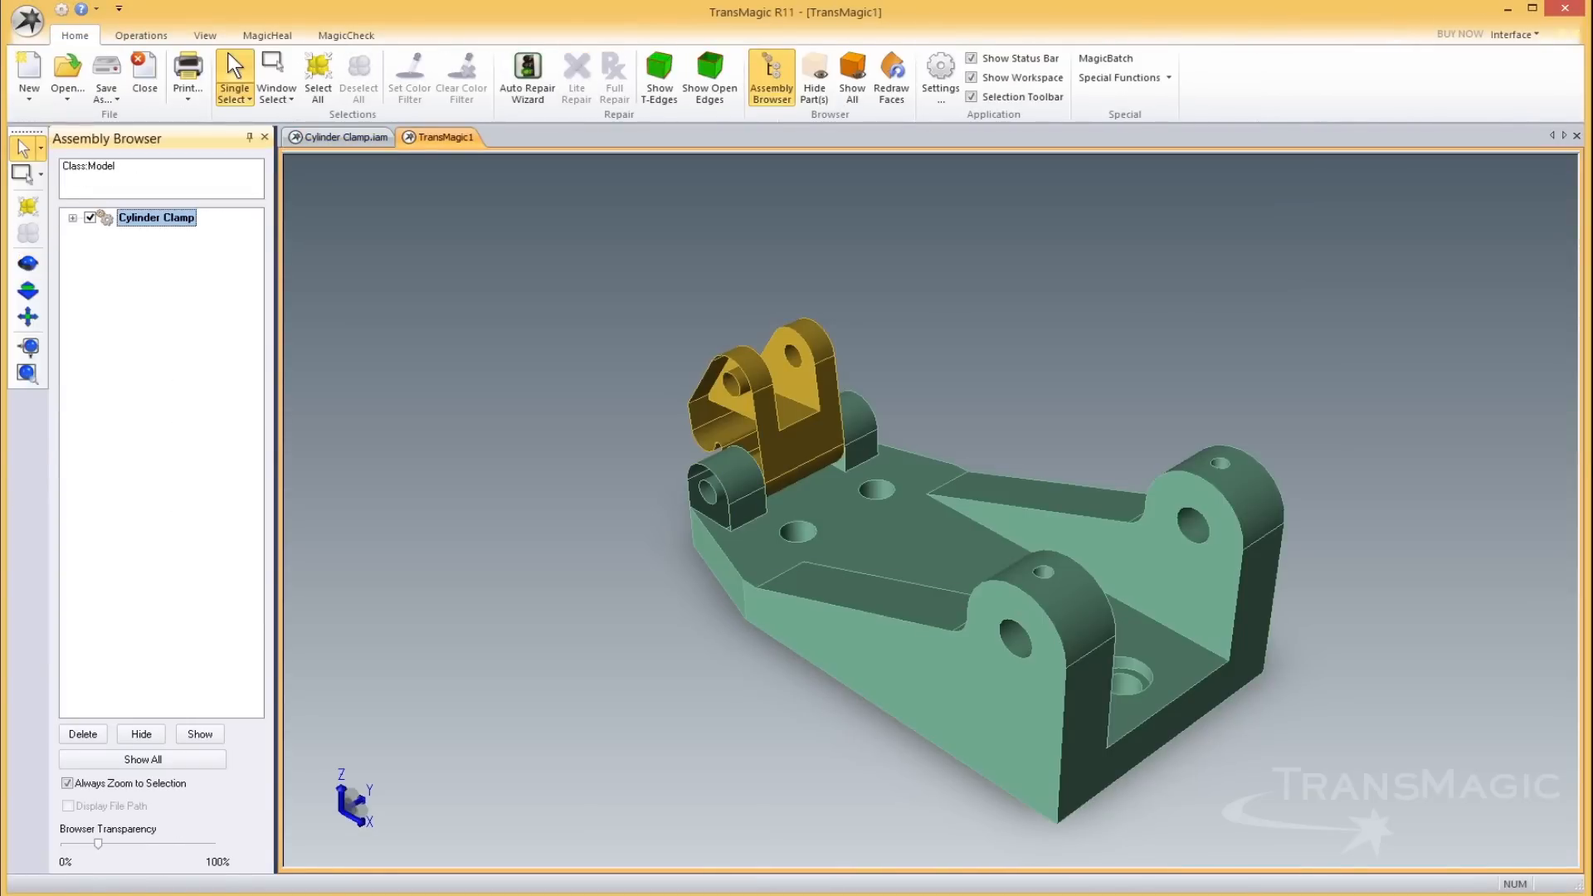
{"action": "left_click", "coordinate": [266, 36]}
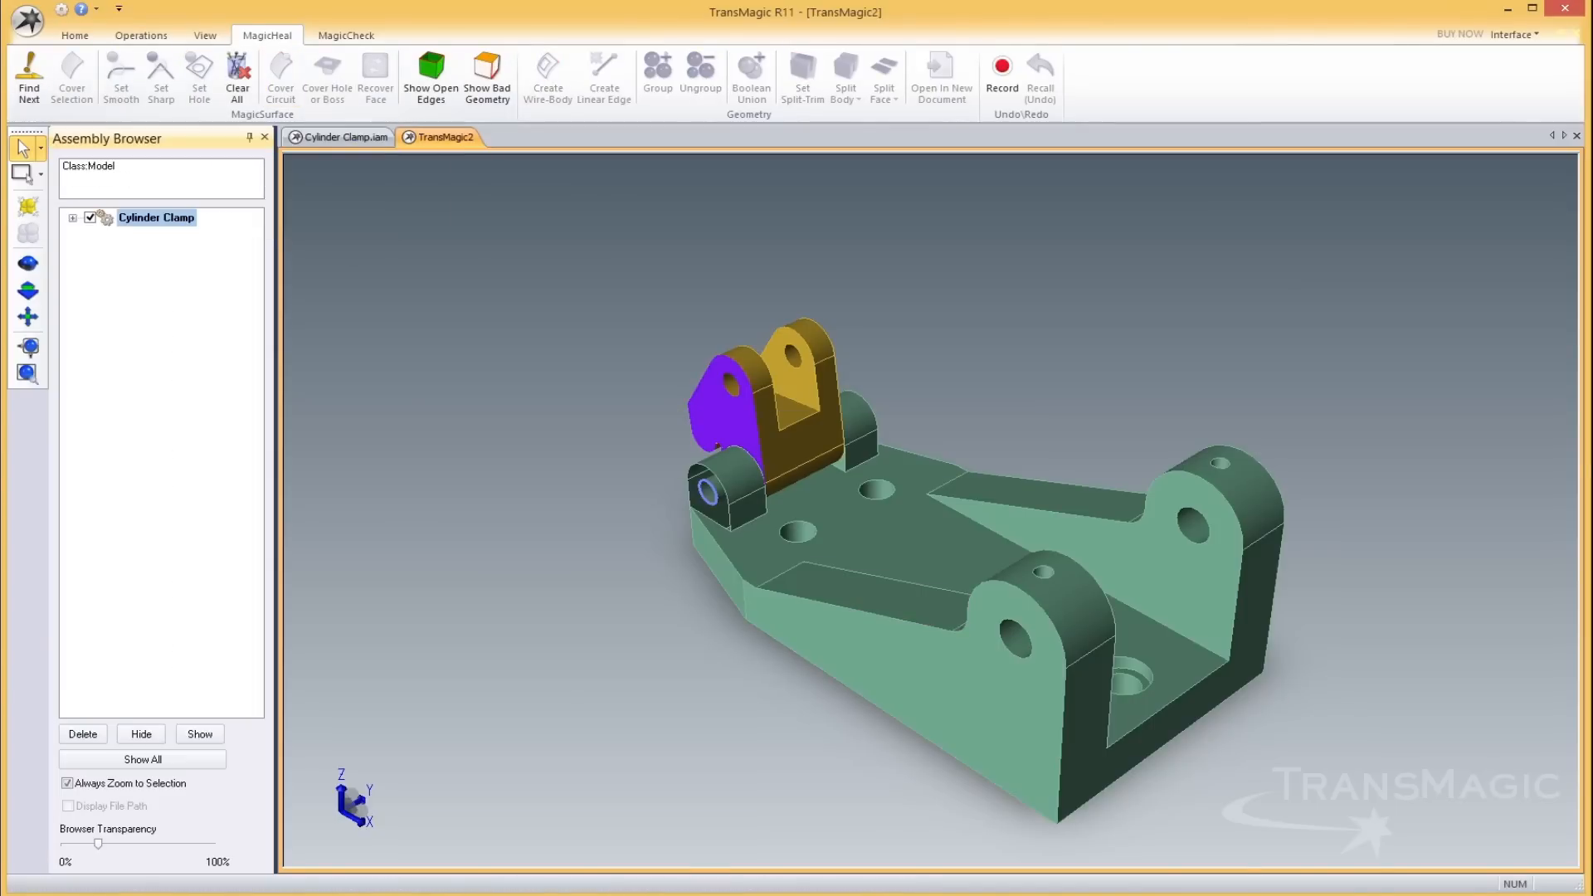
{"action": "left_click", "coordinate": [73, 35]}
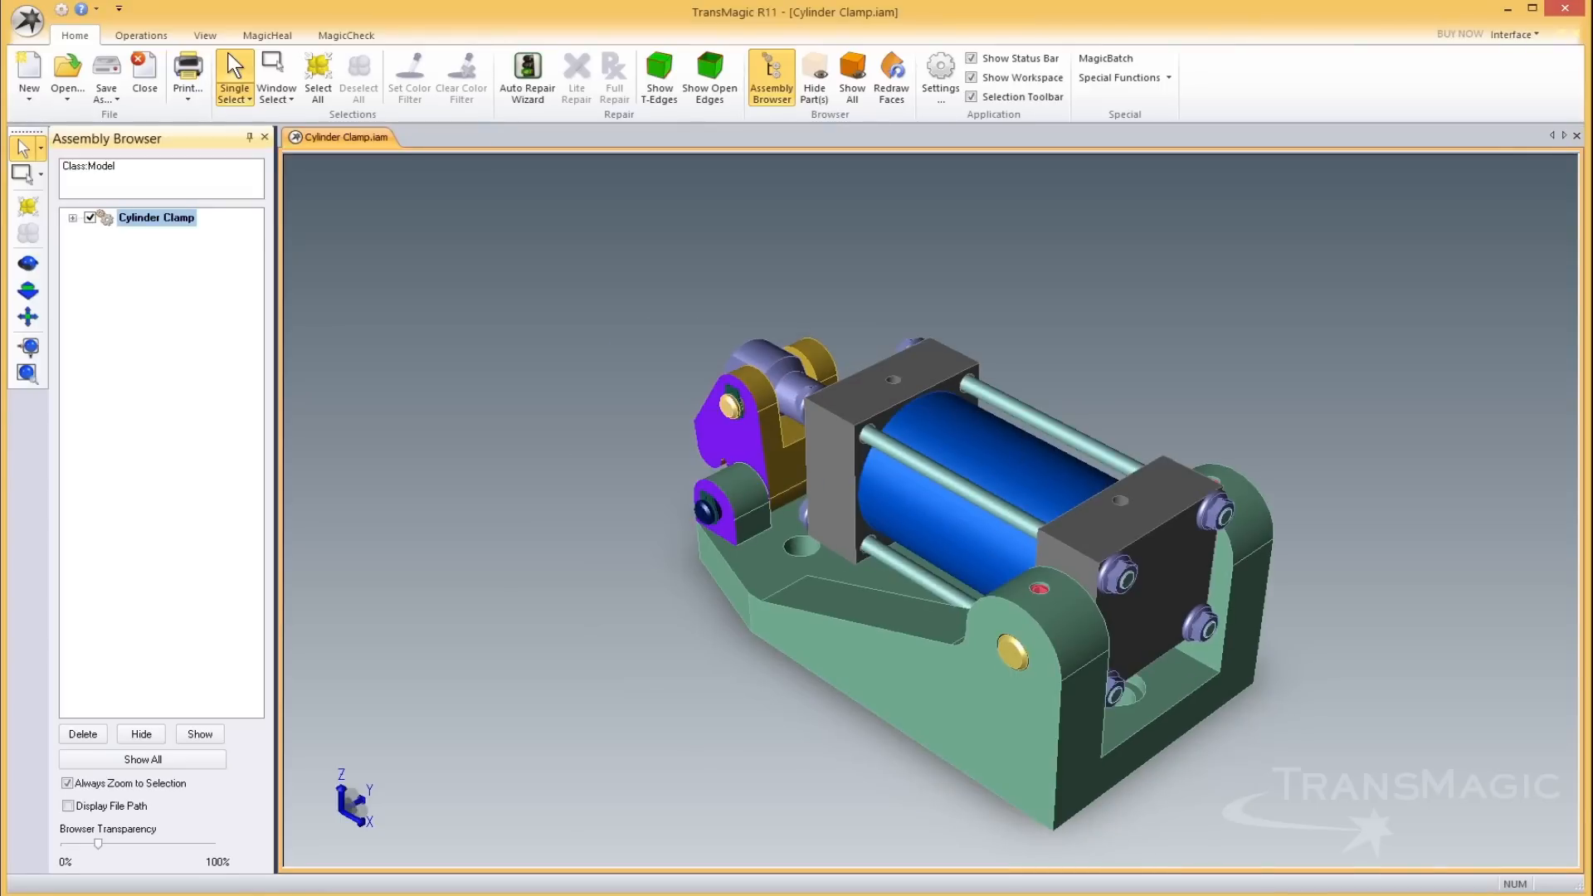
Review format settings, then open Cylinder Clamp-as-JT-Vis-Rep.jt and Cylinder Clamp.tmr
{"action": "left_click", "coordinate": [938, 76]}
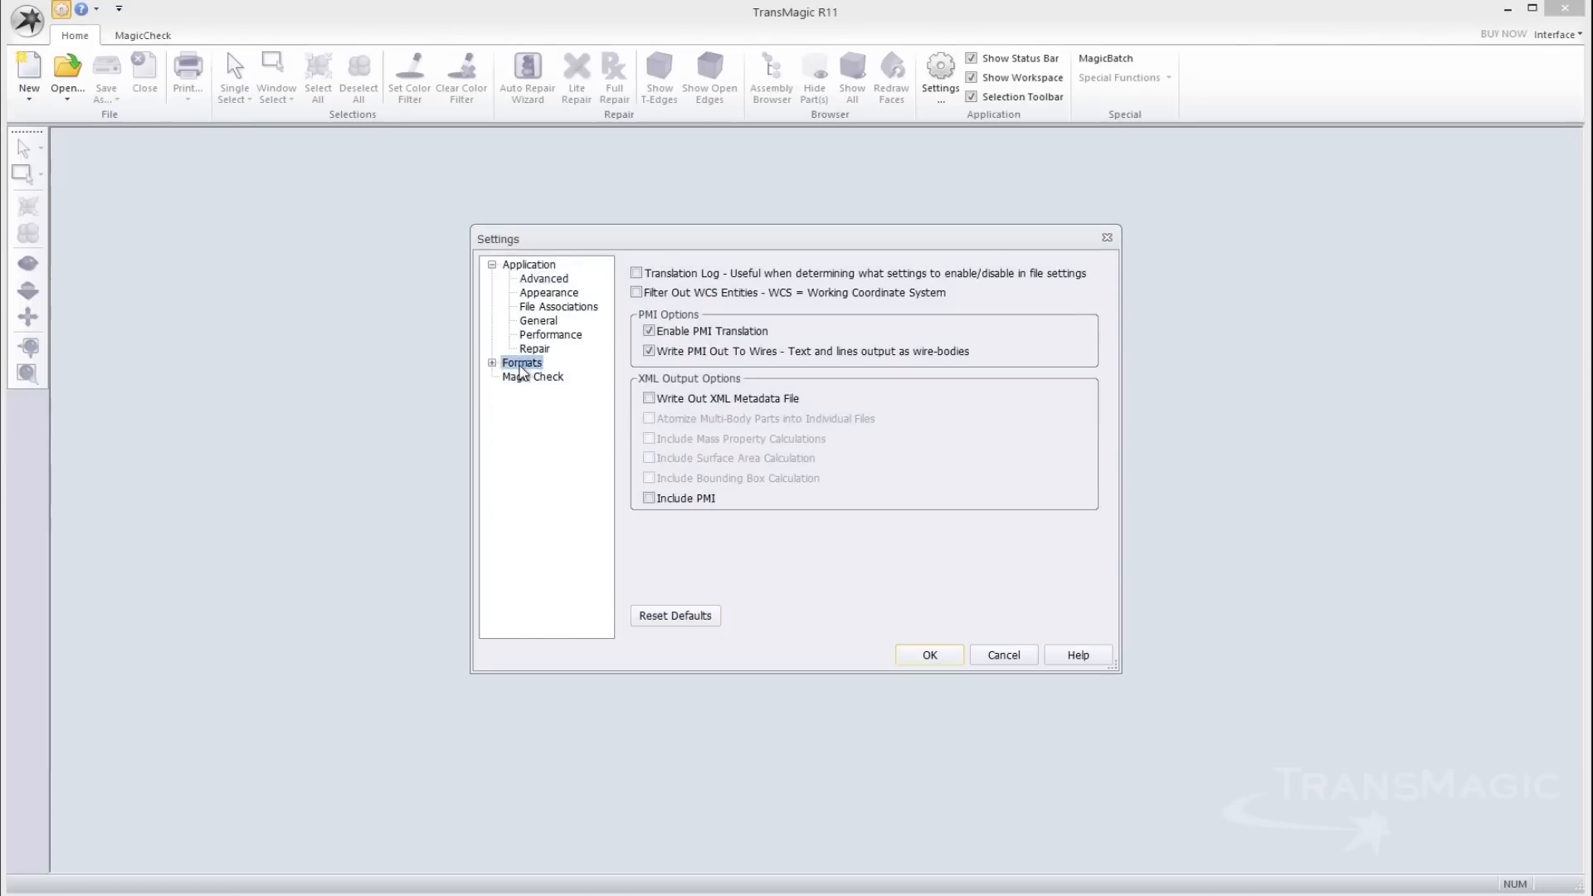
{"action": "left_click", "coordinate": [492, 363]}
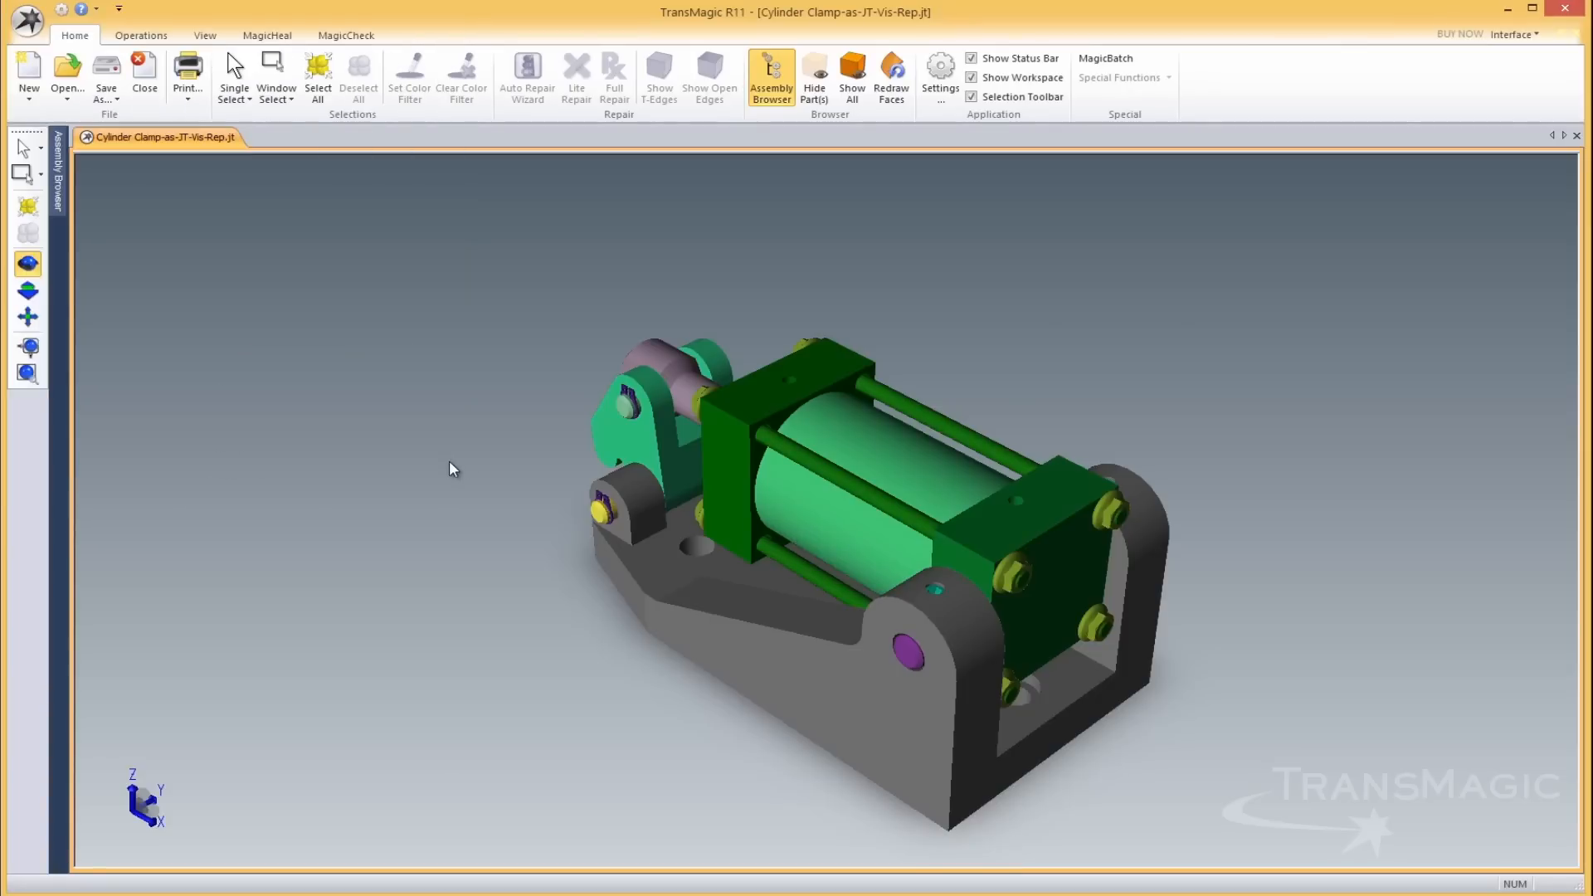
{"action": "left_click", "coordinate": [770, 76]}
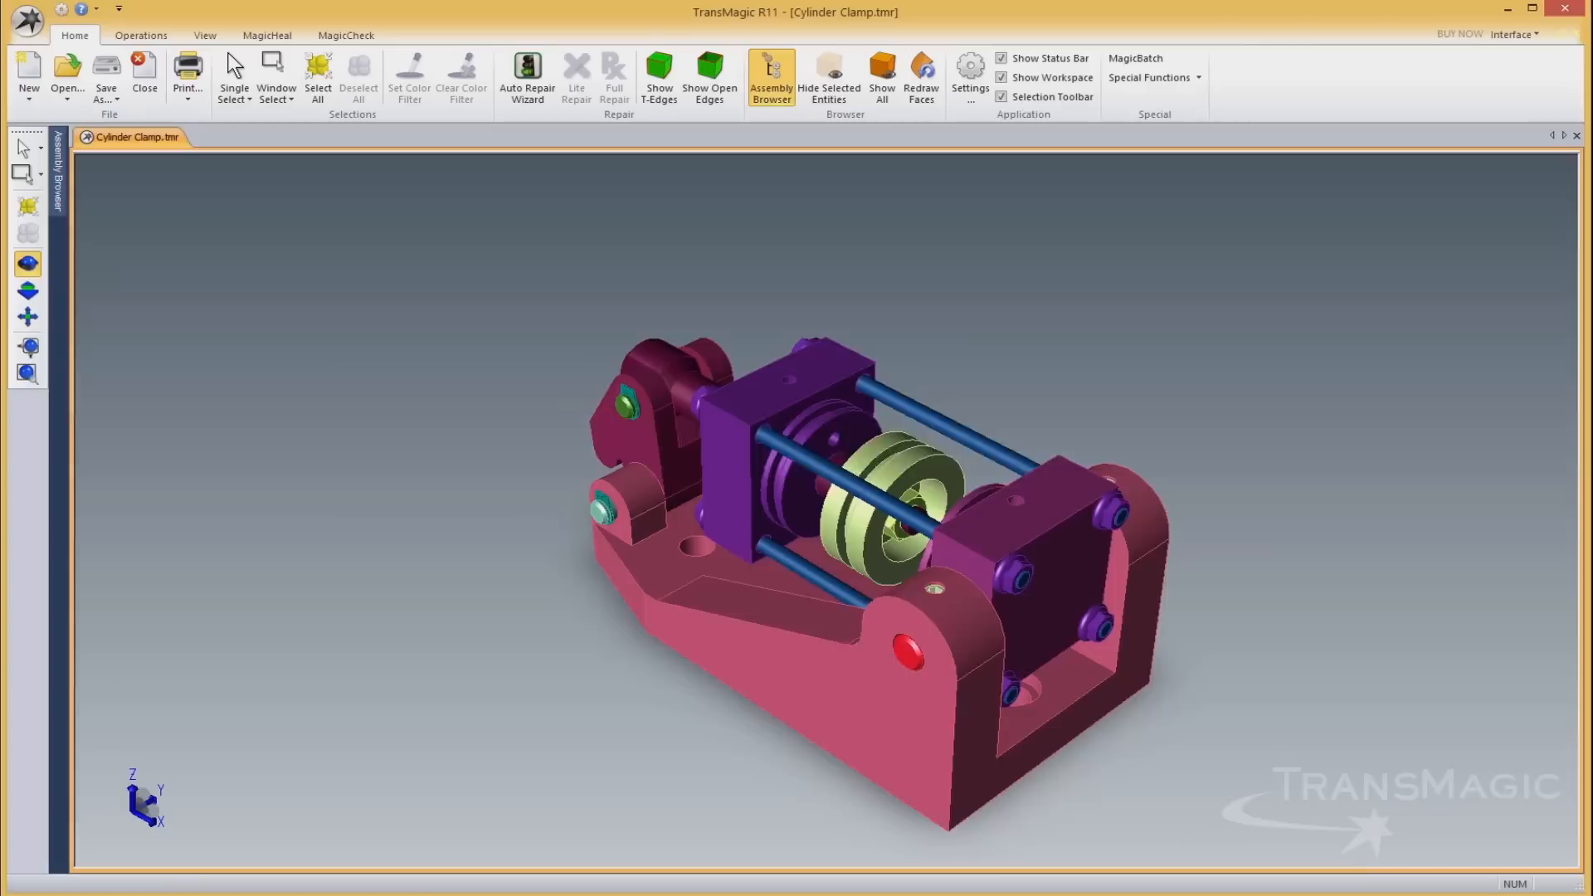
Align the tan tube inside the cylinder with Precise Positioning, then dimension the SAT housing
{"action": "left_click", "coordinate": [140, 35]}
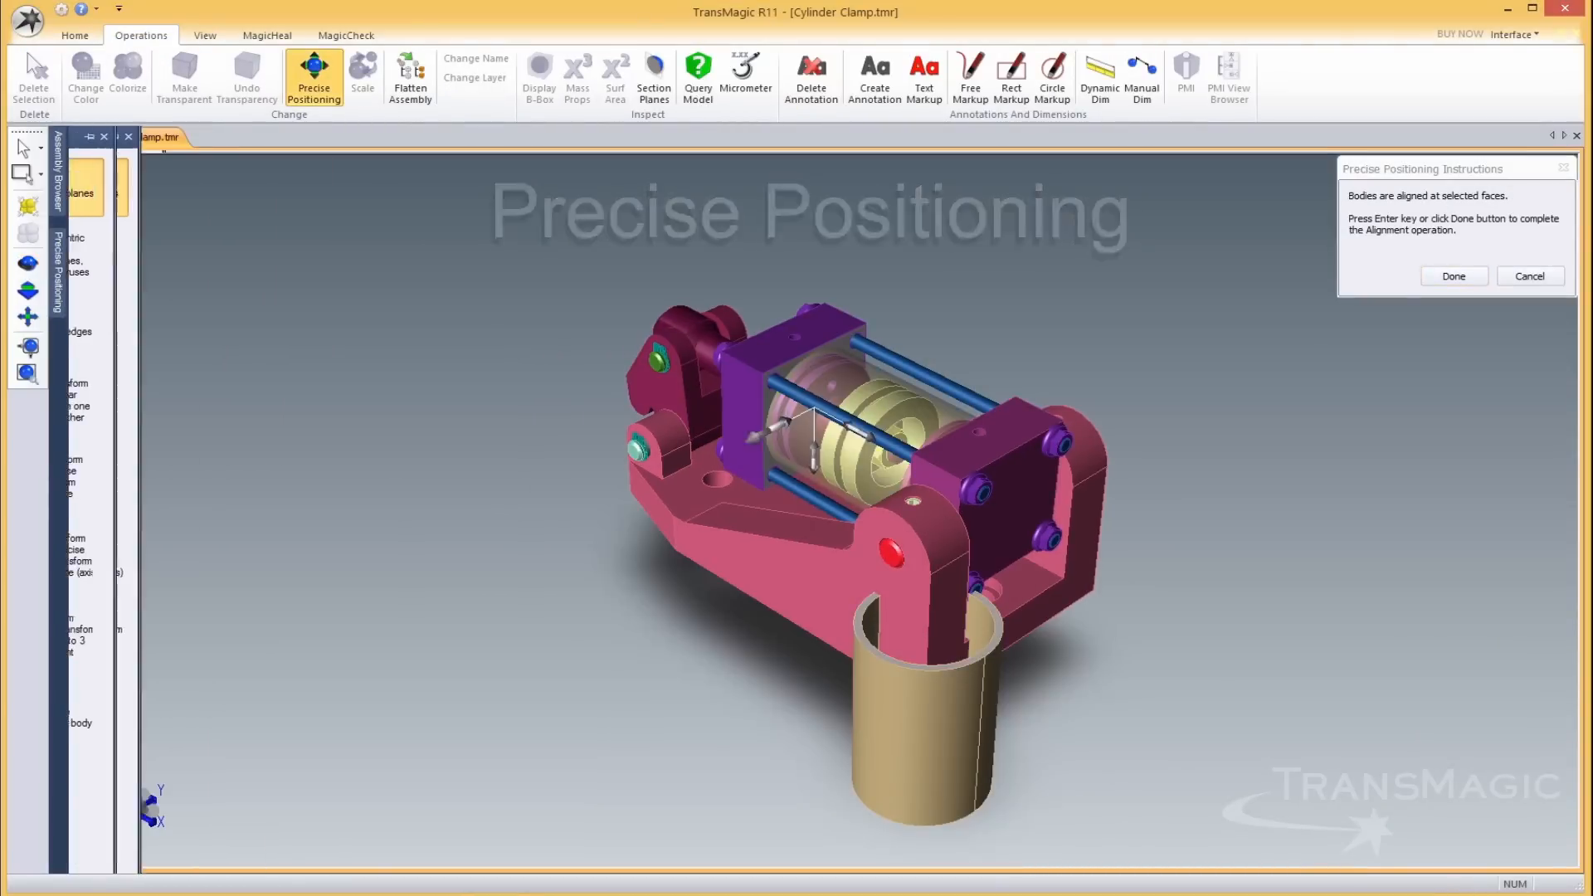
{"action": "left_click", "coordinate": [1452, 275]}
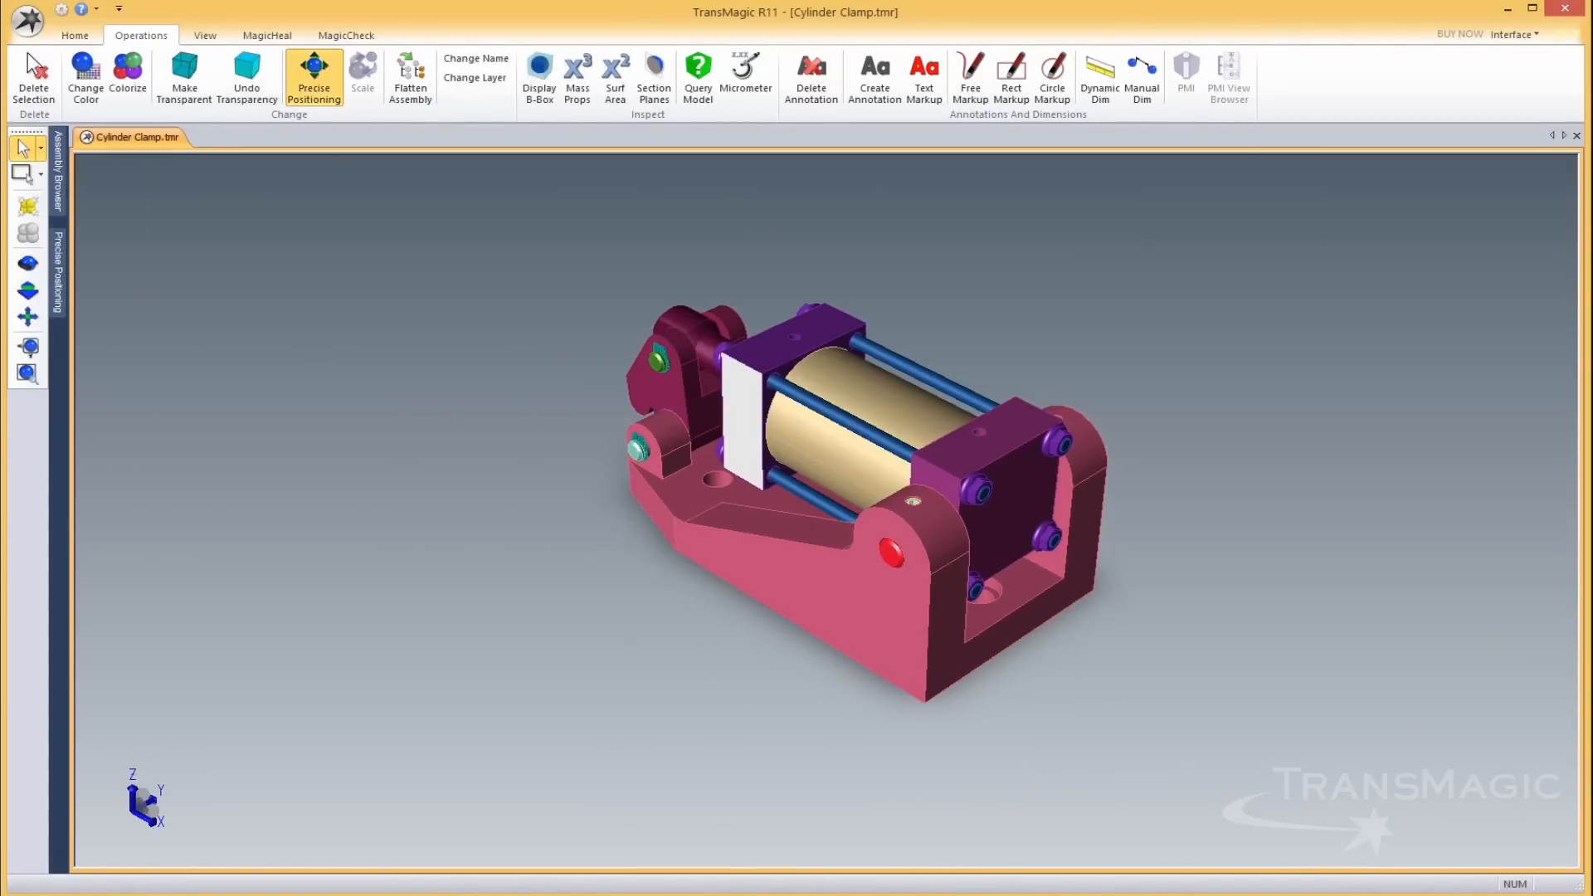
{"action": "left_click", "coordinate": [313, 76]}
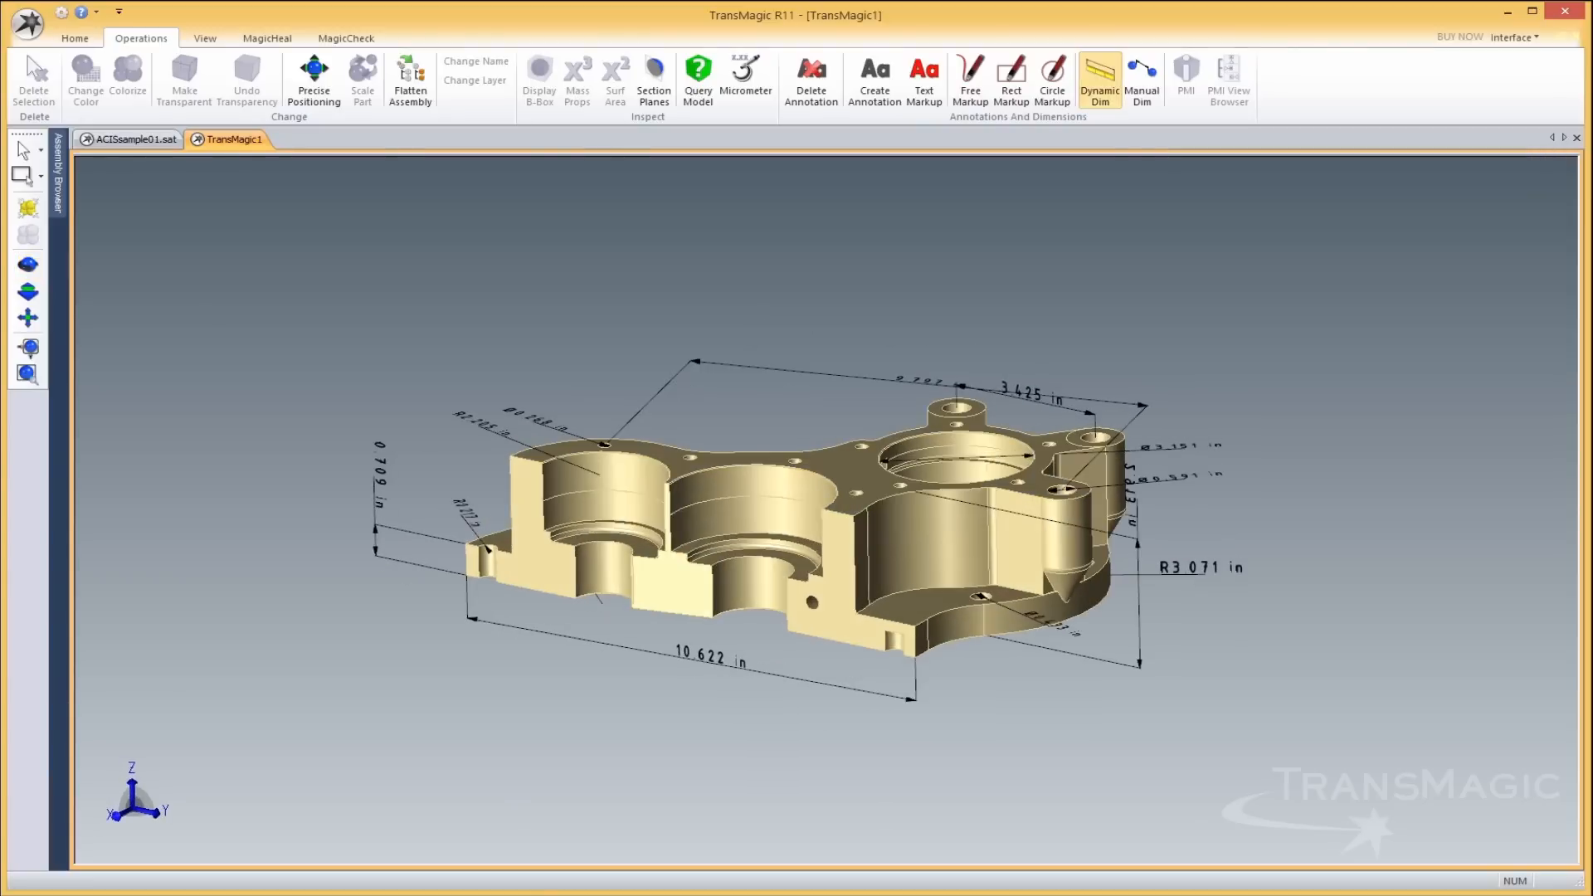
Capture Views 1–4 in the View Browser and export them to SATviews.xls
{"action": "left_click", "coordinate": [204, 37]}
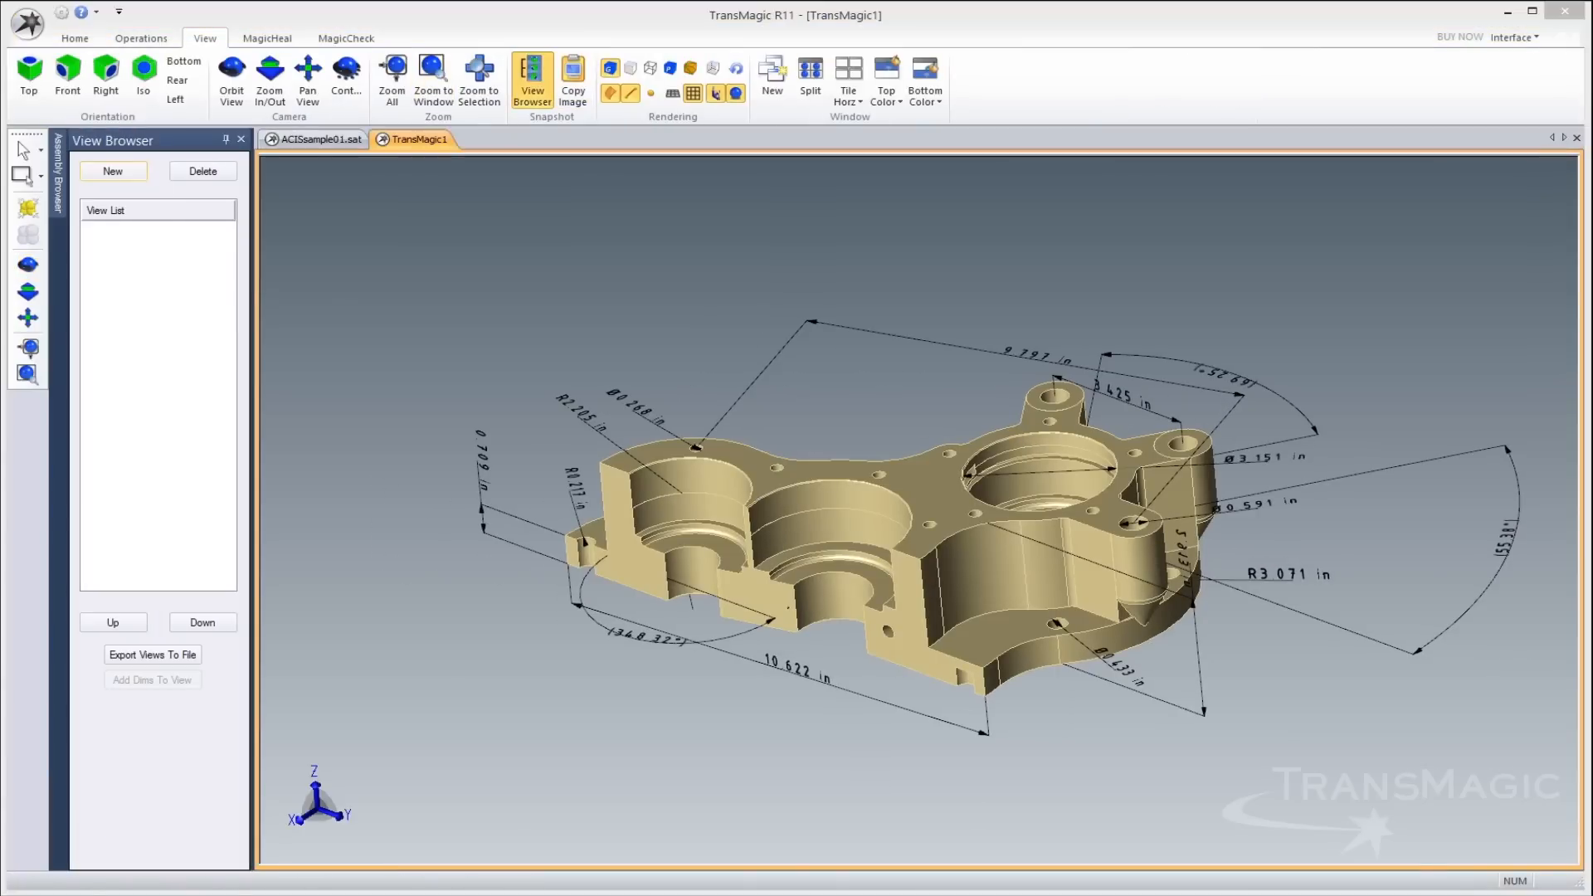
{"action": "right_click", "coordinate": [149, 286]}
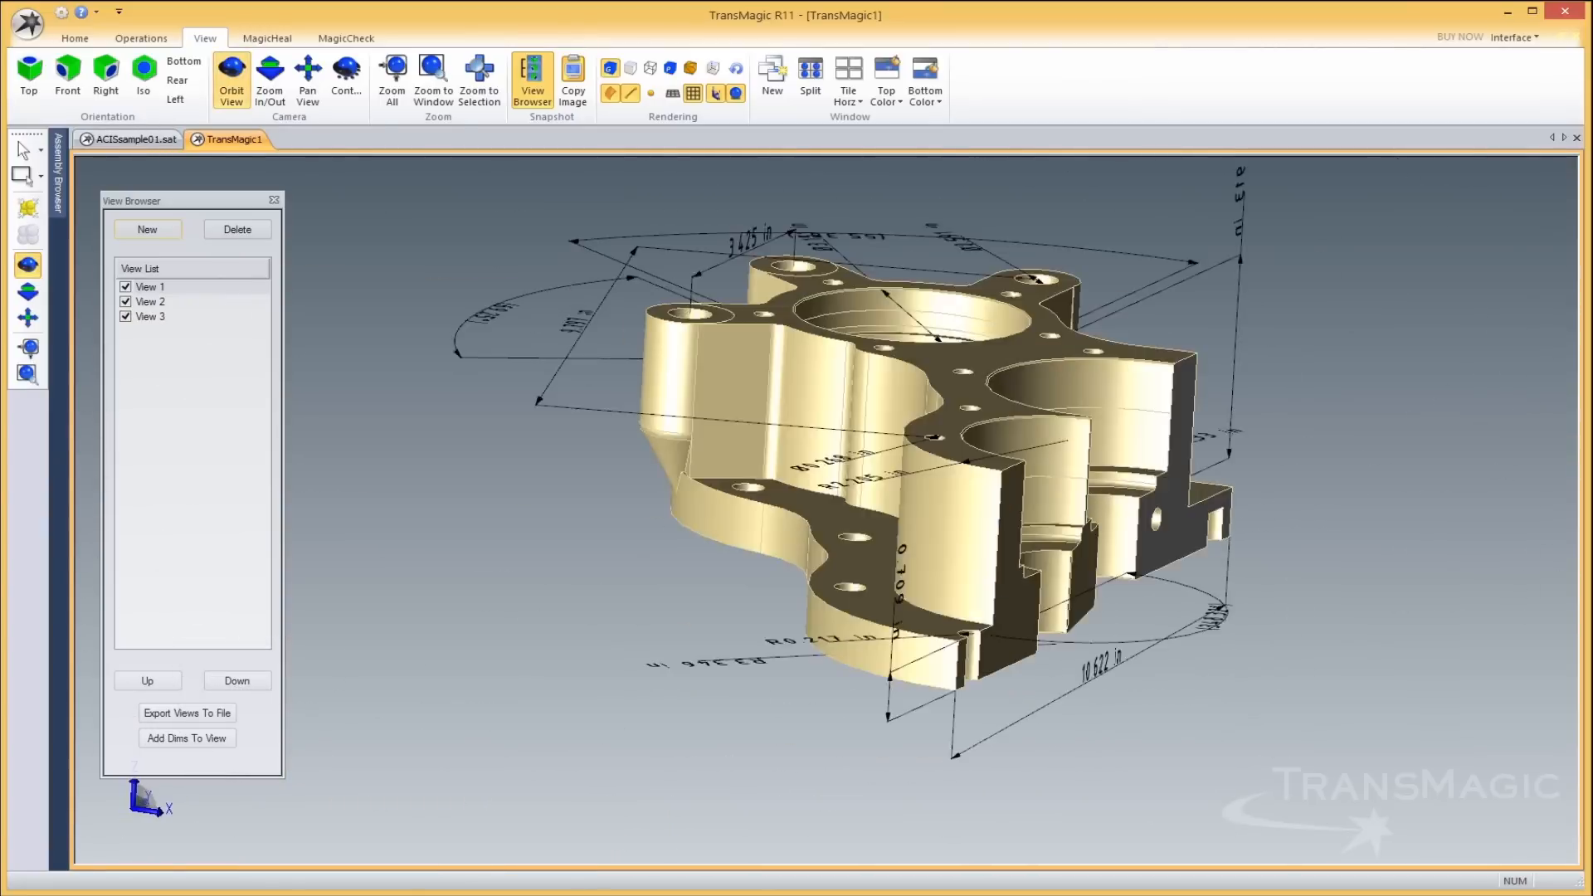
{"action": "left_click", "coordinate": [146, 229]}
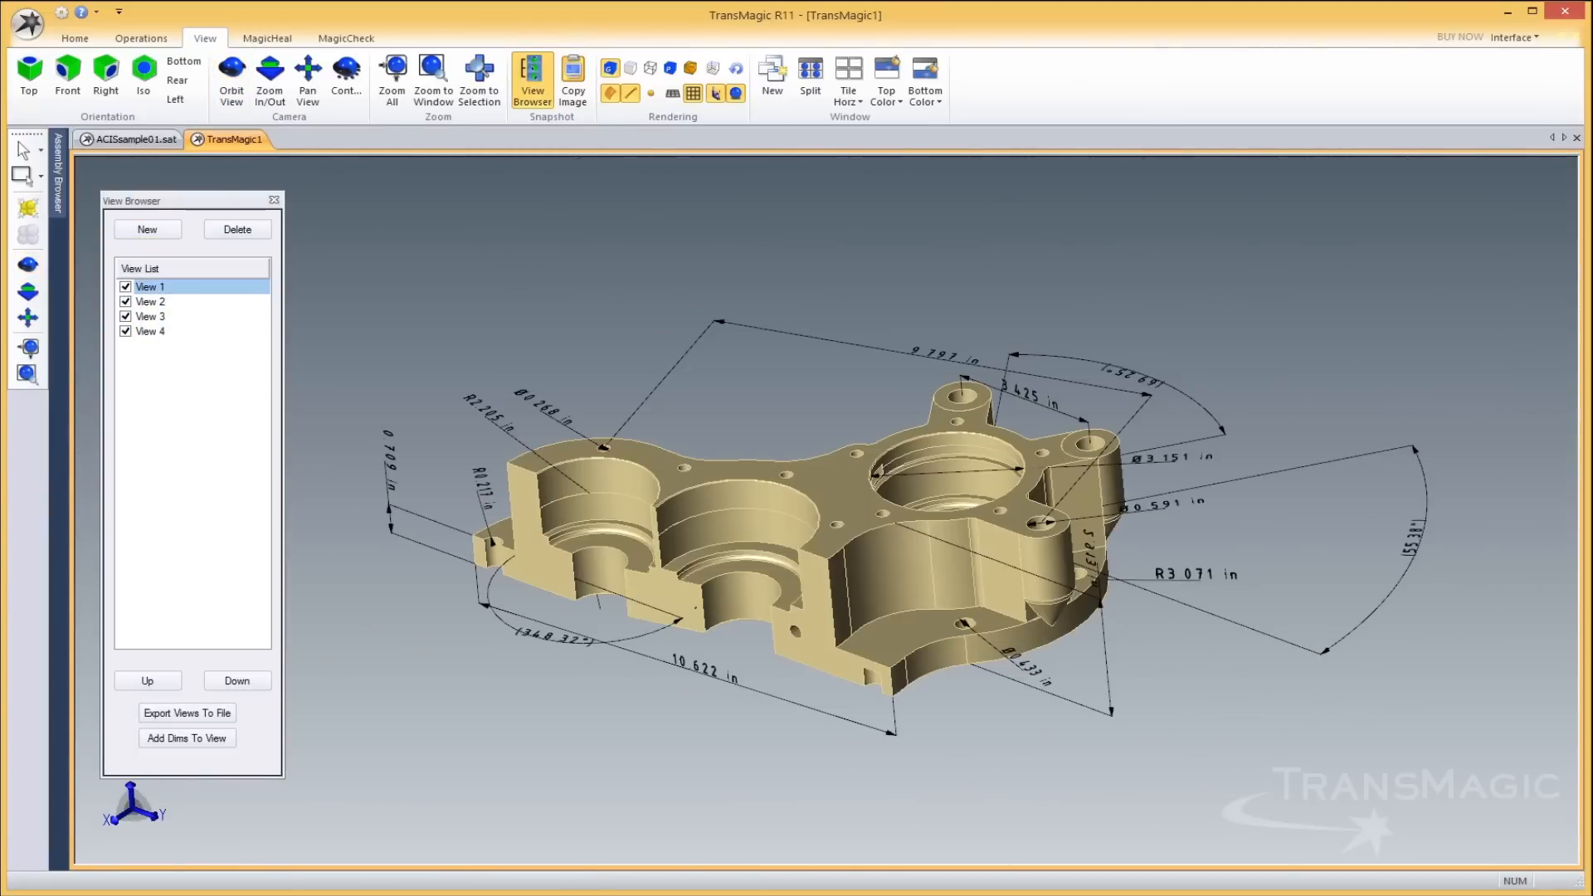
{"action": "left_click", "coordinate": [187, 712]}
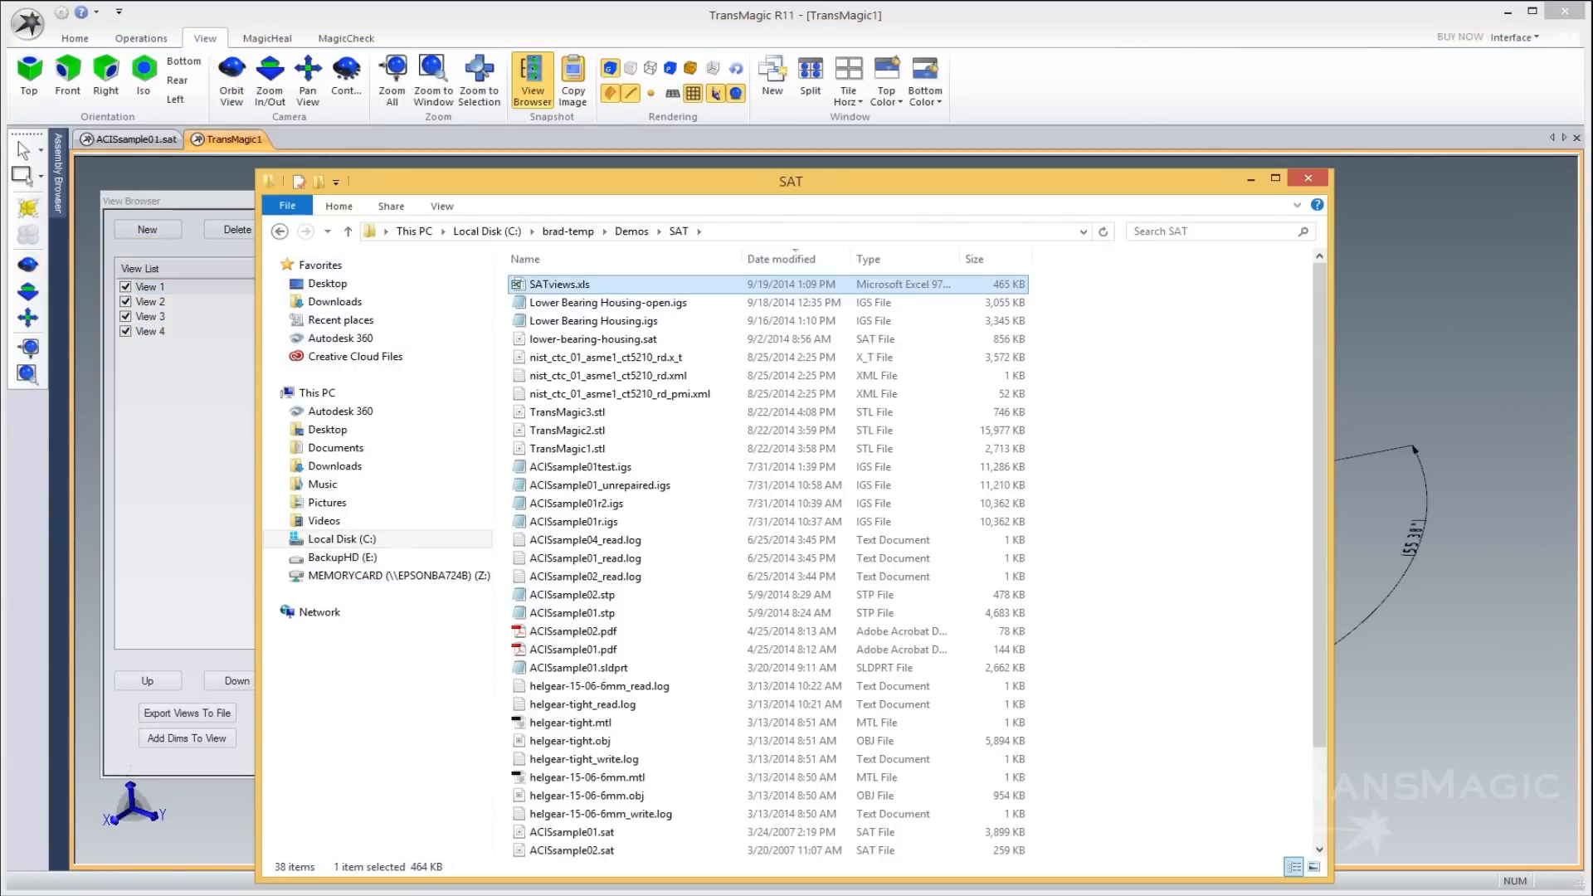
Open SATviews.xls in Excel and scroll through the View 1 and View 2 images
{"action": "double_click", "coordinate": [563, 283]}
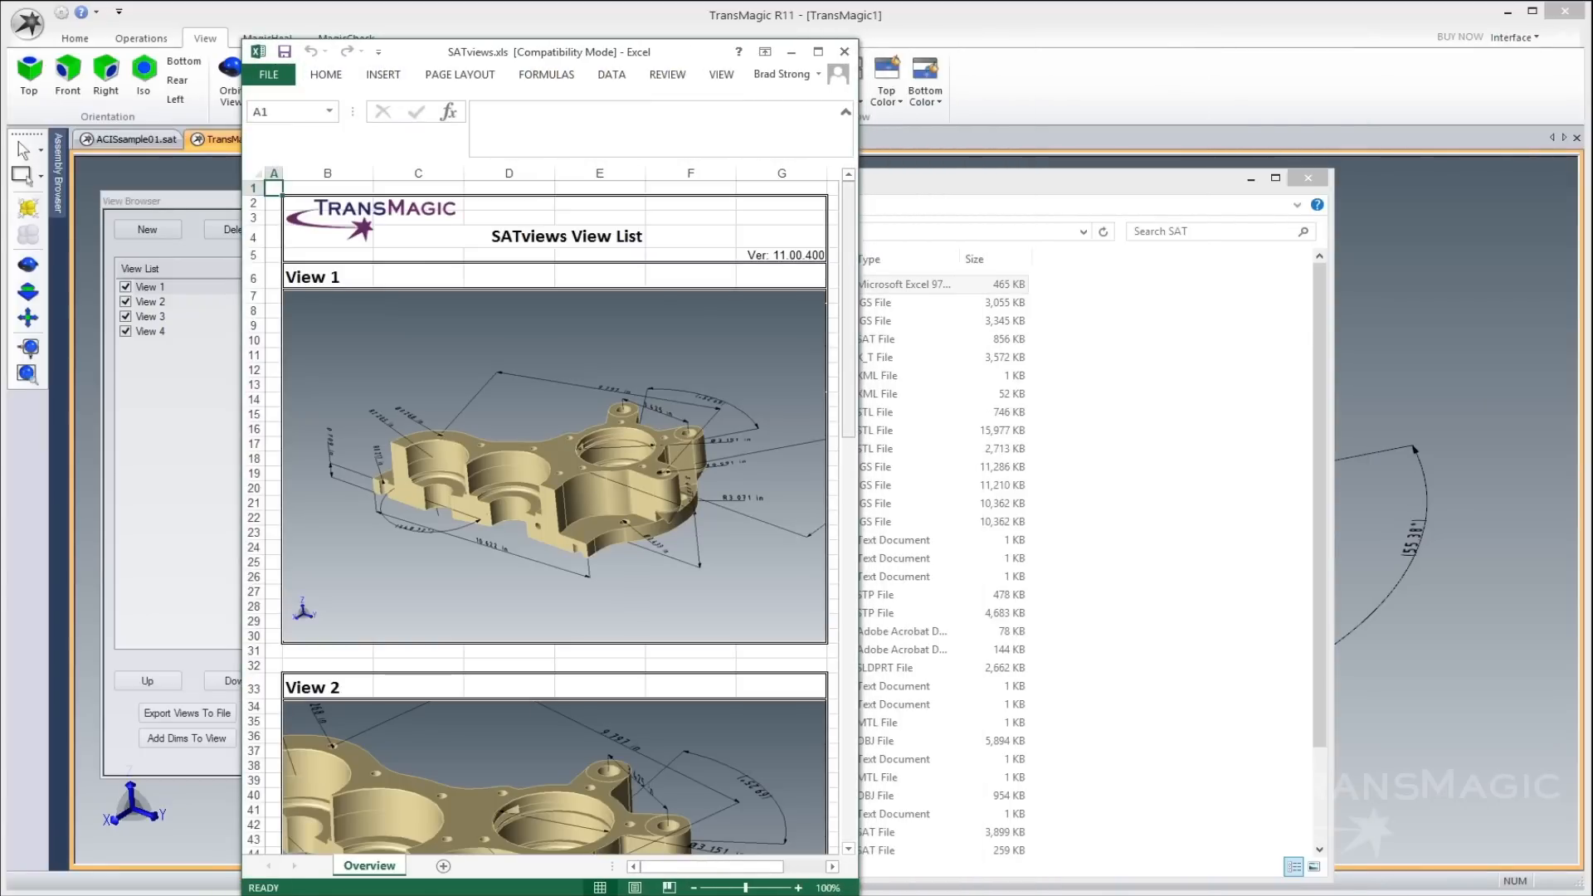
{"action": "scroll", "scroll_direction": "down", "scroll_amount": 3}
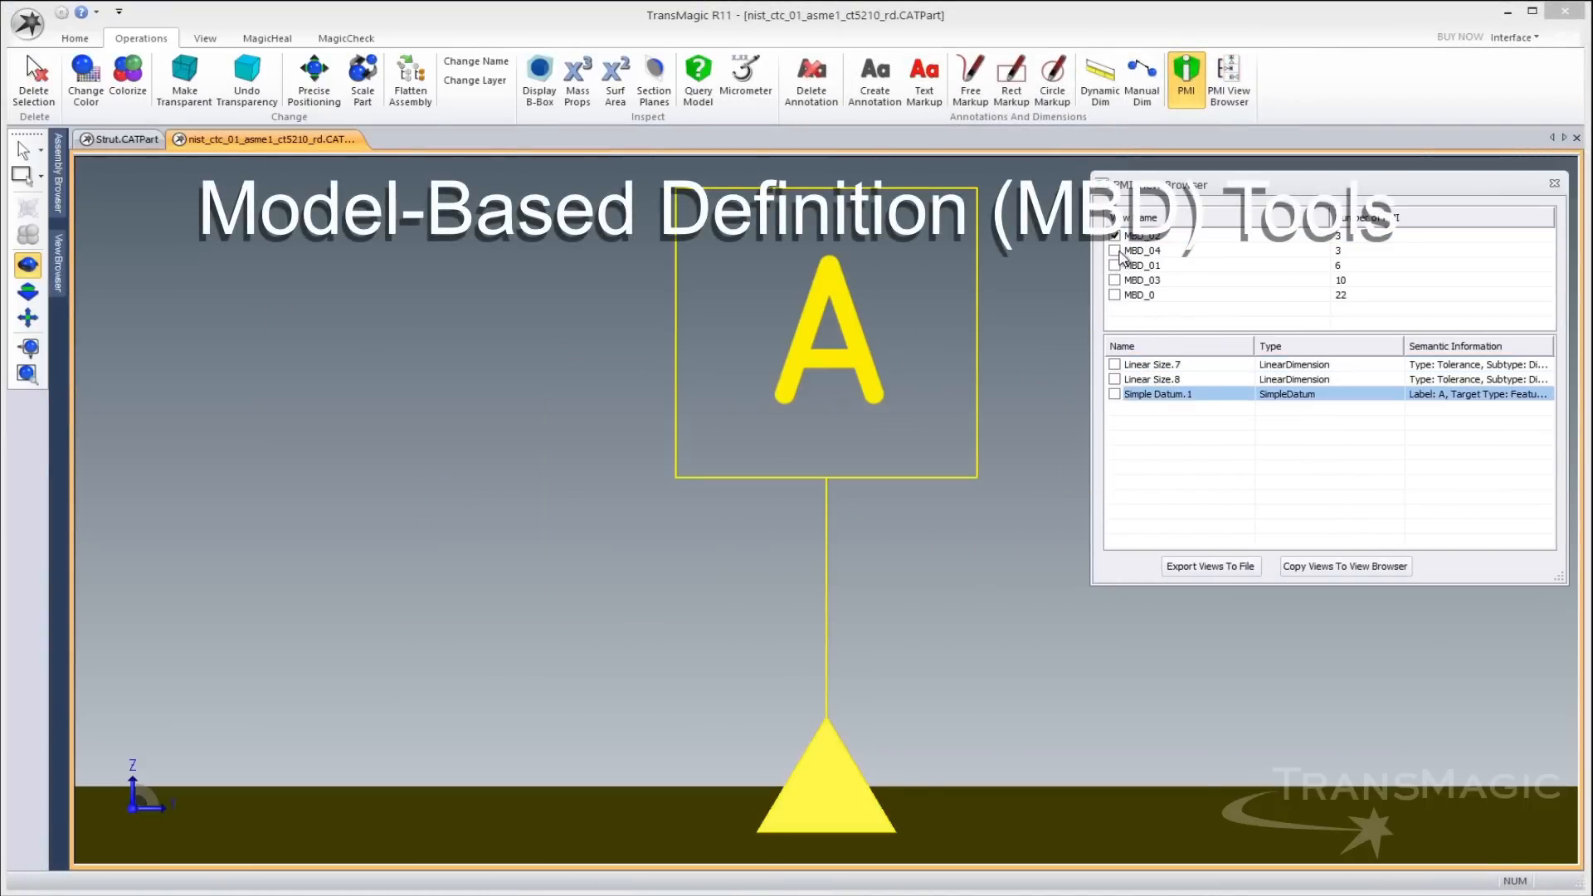
Tick all five MBD views in the PMI View Browser and copy them to saved views
{"action": "left_click", "coordinate": [1141, 295]}
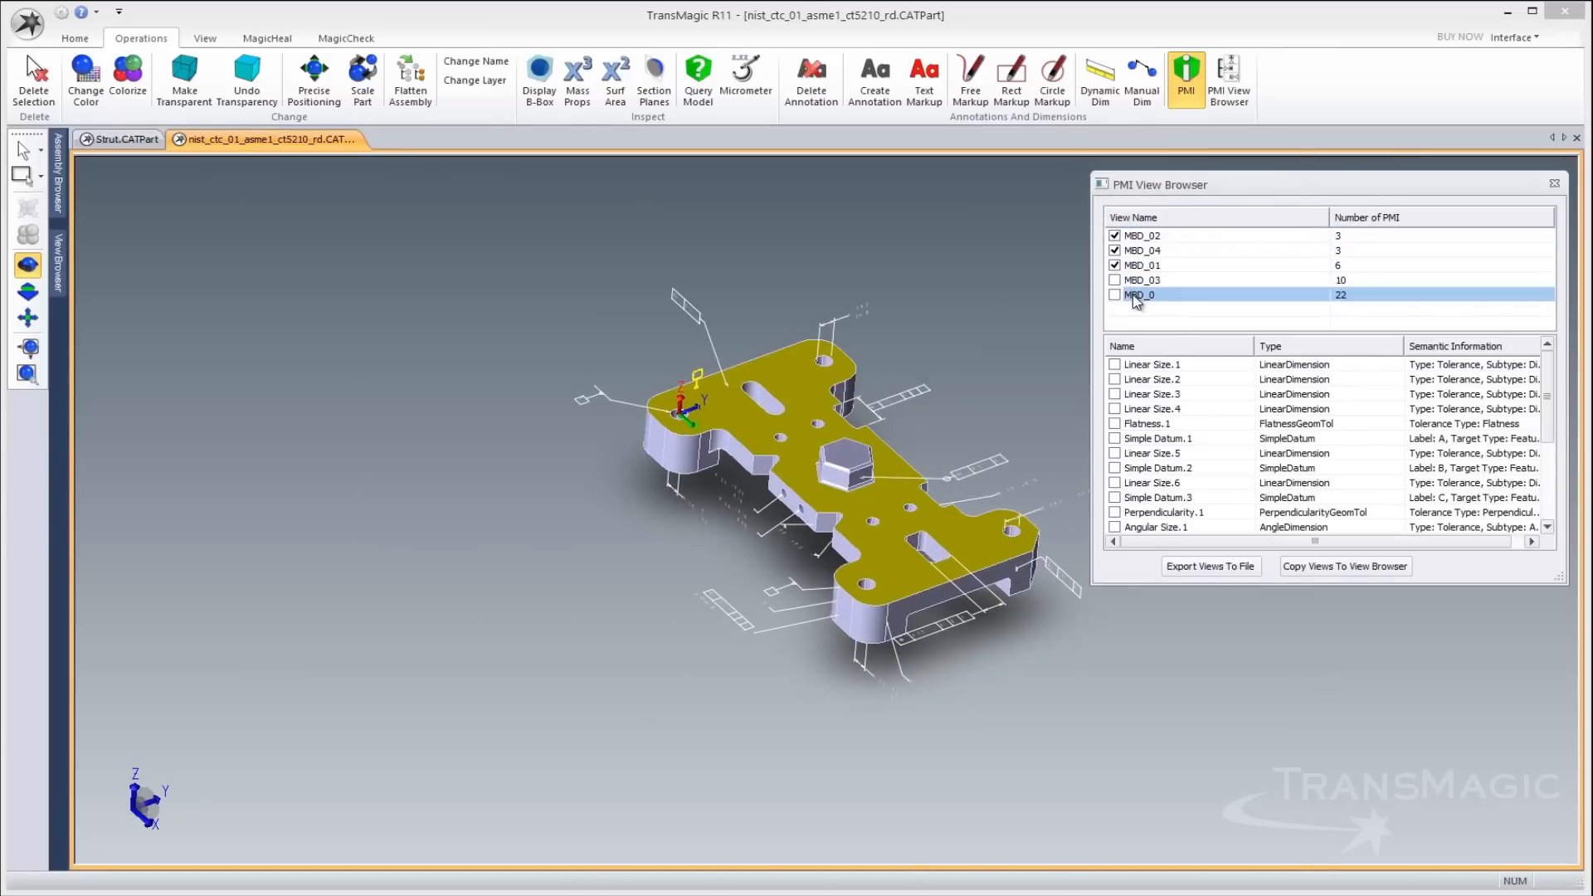
{"action": "left_click", "coordinate": [1115, 295]}
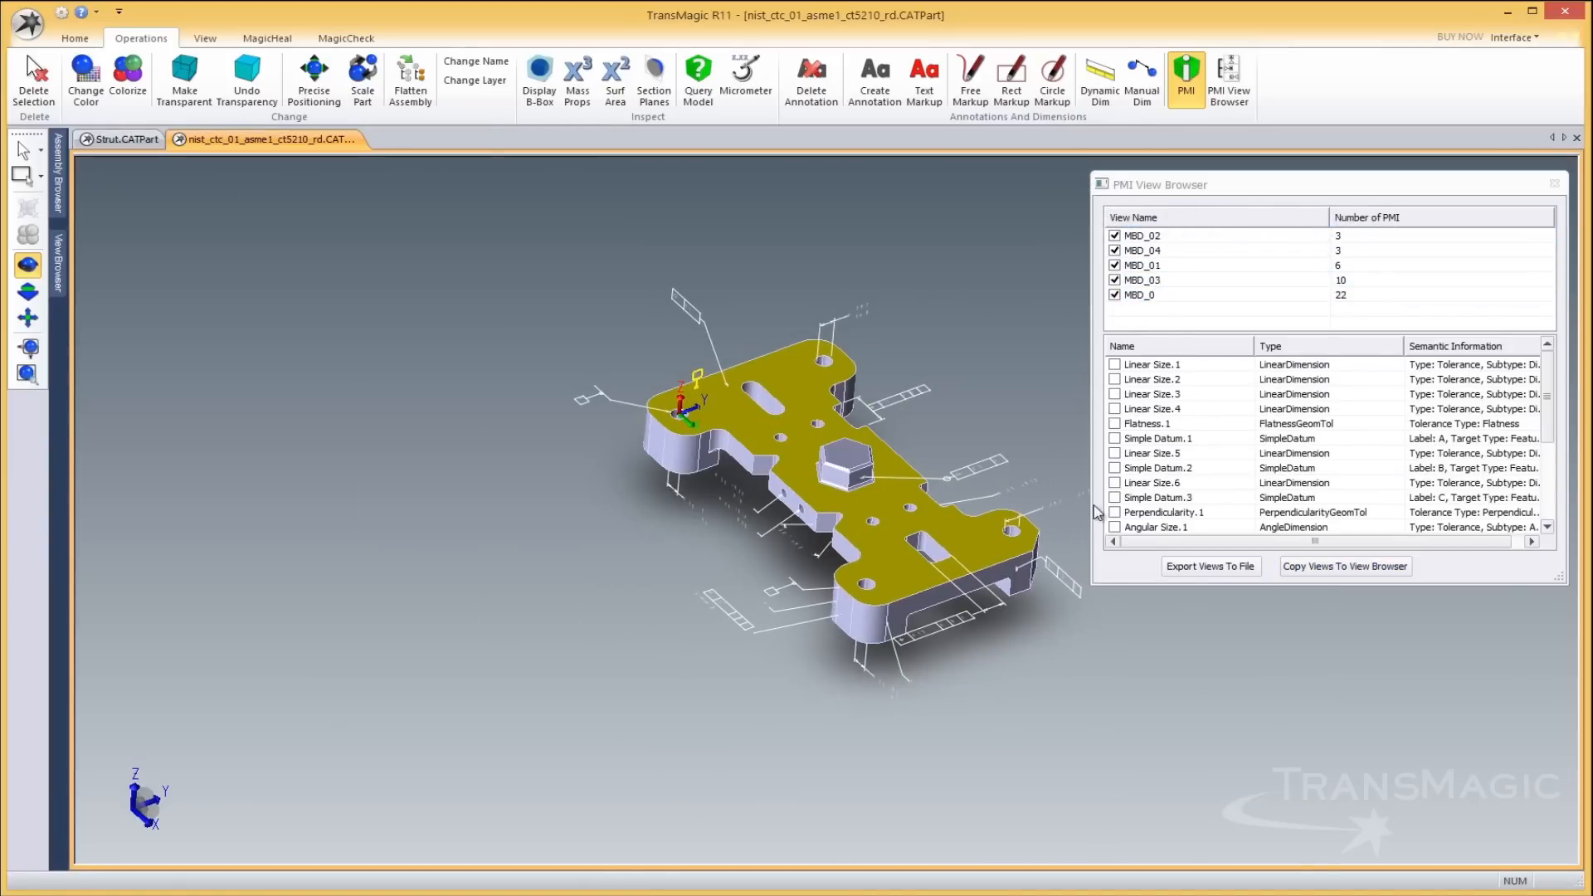
{"action": "left_click", "coordinate": [204, 37]}
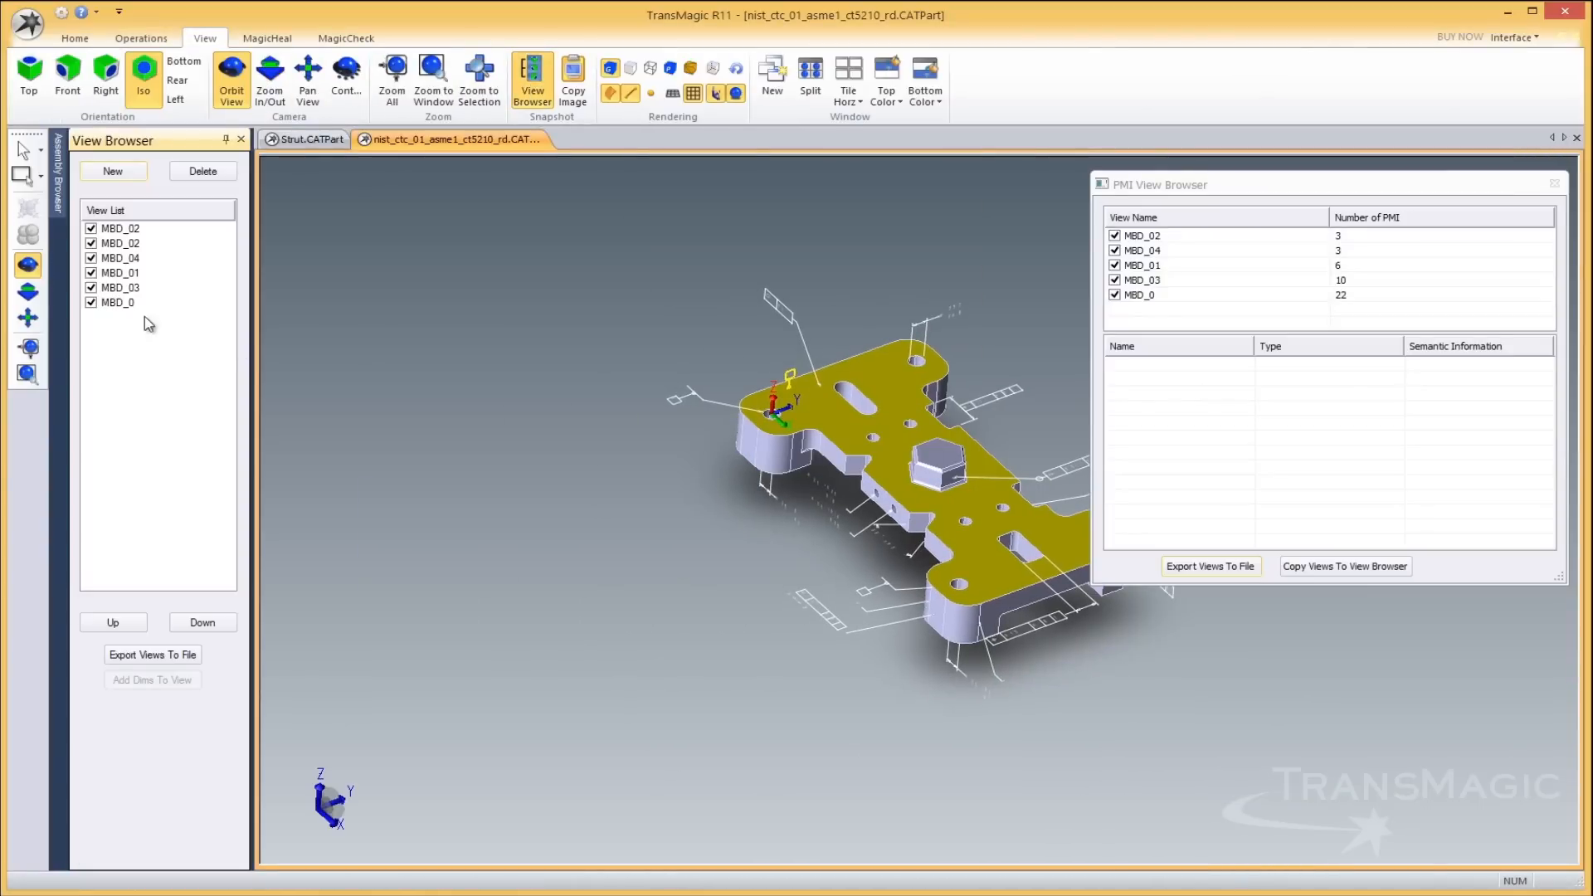
Preview the MBD_04 and MBD_0 views, then export the saved views to a spreadsheet
{"action": "left_click", "coordinate": [120, 258]}
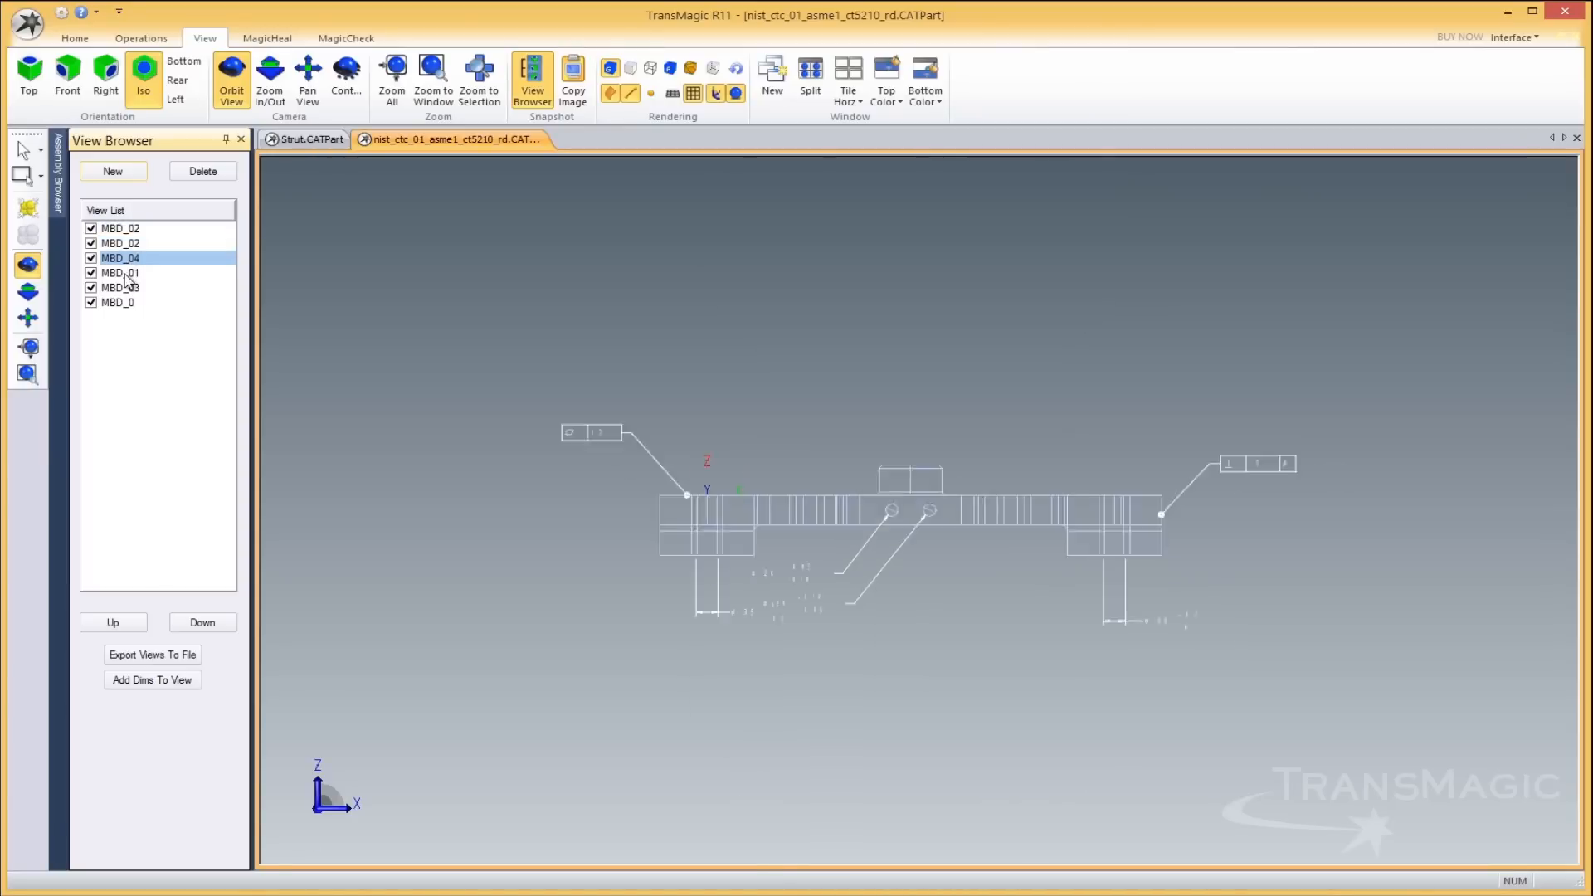
{"action": "left_click", "coordinate": [117, 302]}
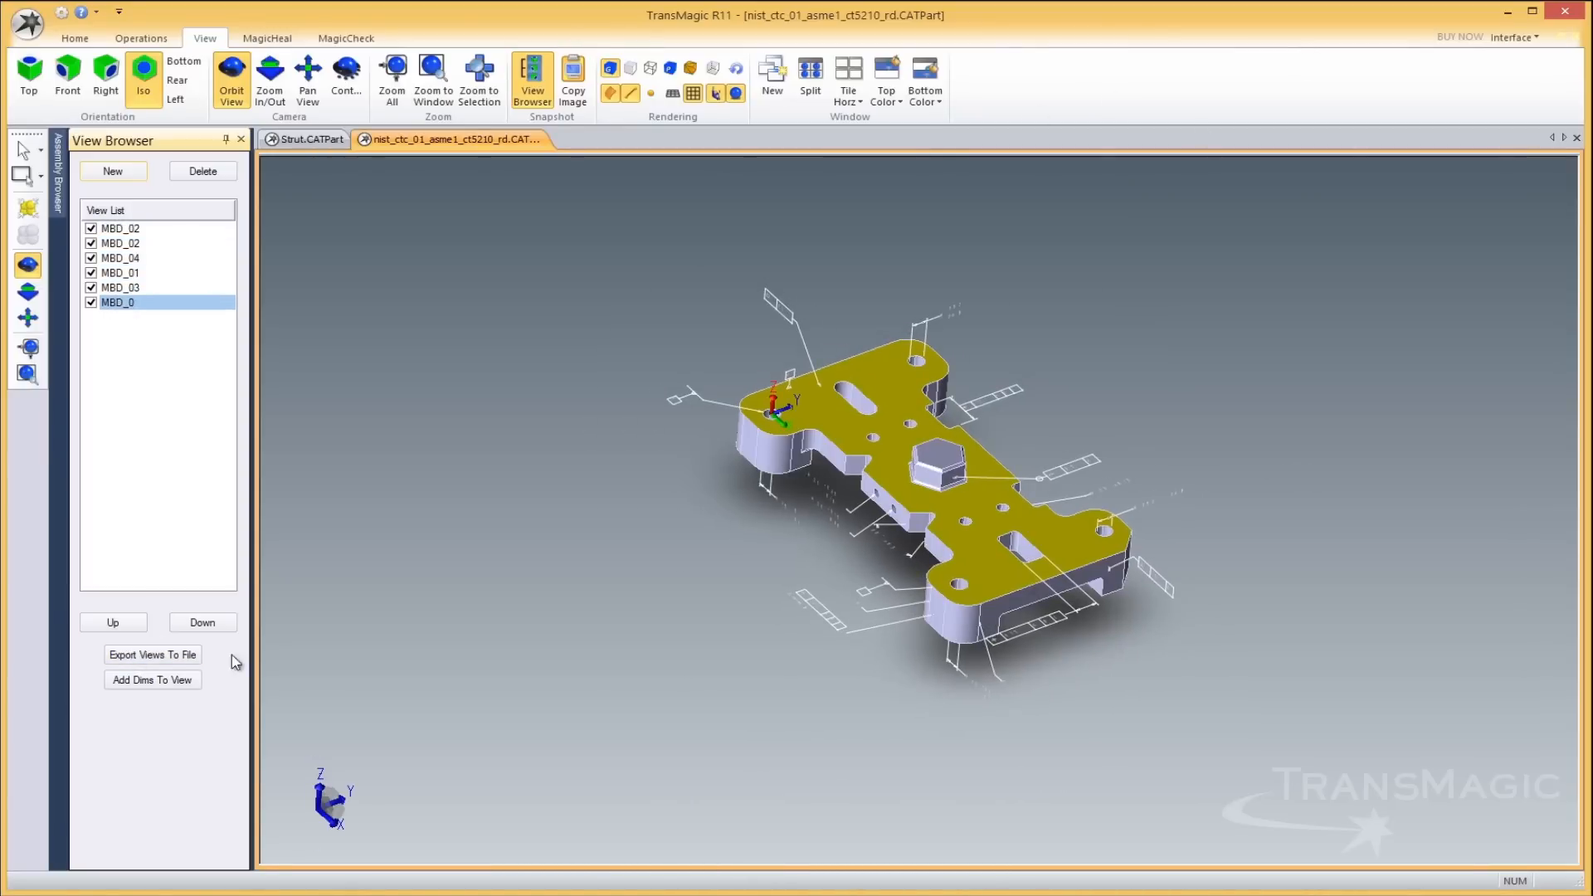
{"action": "left_click", "coordinate": [153, 655]}
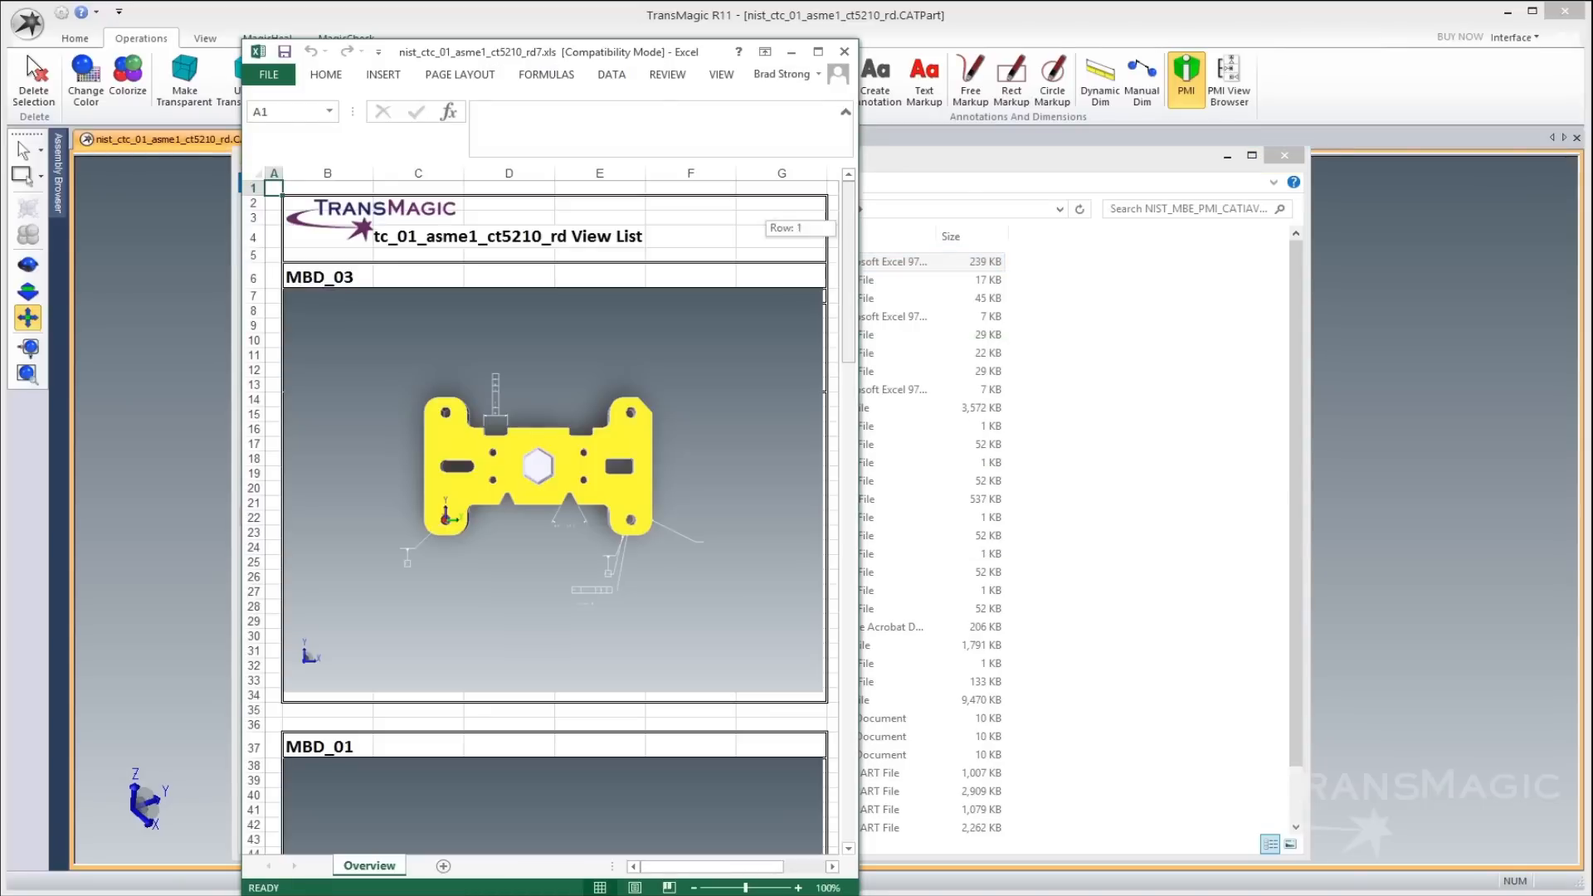
Scroll down the nist_ctc_01 workbook to inspect the captured MBD view images
{"action": "scroll", "scroll_direction": "down", "scroll_amount": 3}
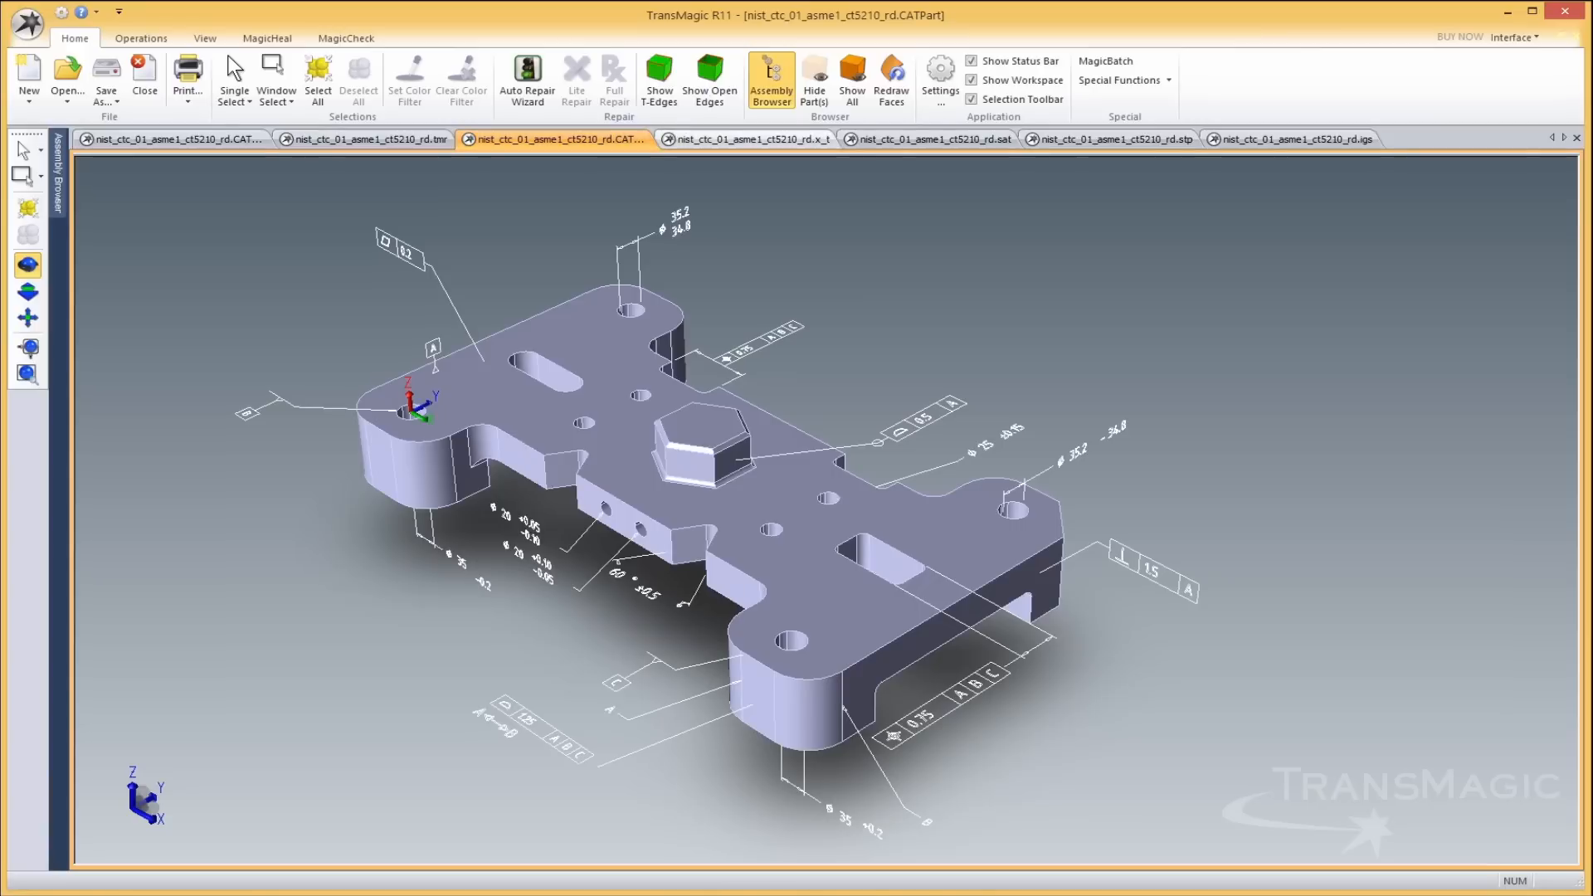
Launch MagicBatch from Home to batch-translate the queued Inventor file to STL
{"action": "left_click", "coordinate": [1110, 139]}
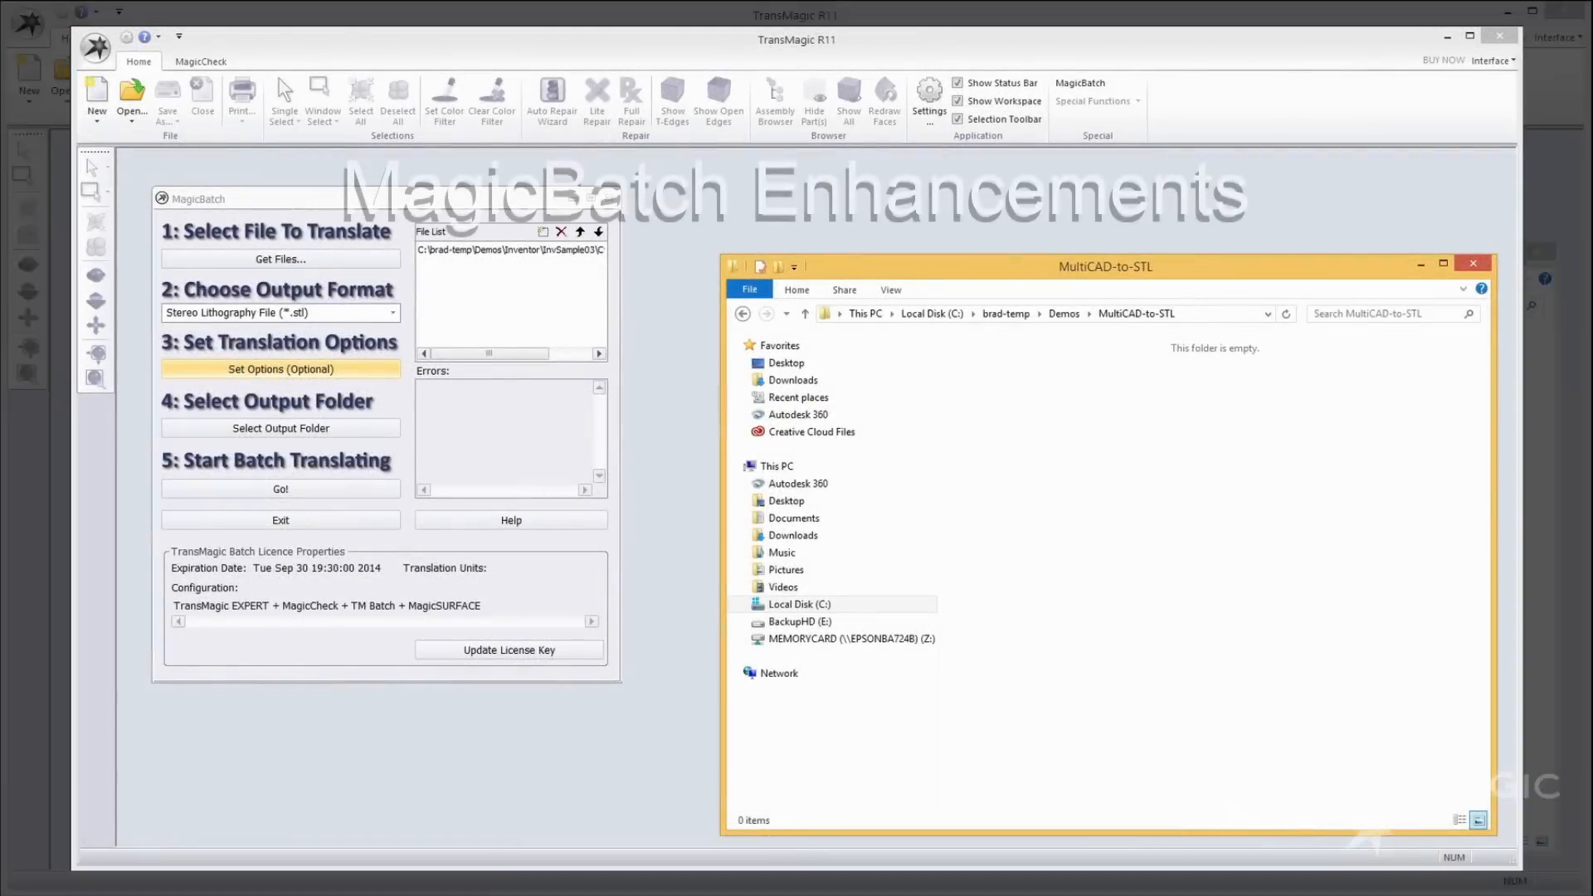
Enable Write Out XML Metadata File in MagicBatch's advanced options, then open MagicCheck Settings
{"action": "left_click", "coordinate": [280, 368]}
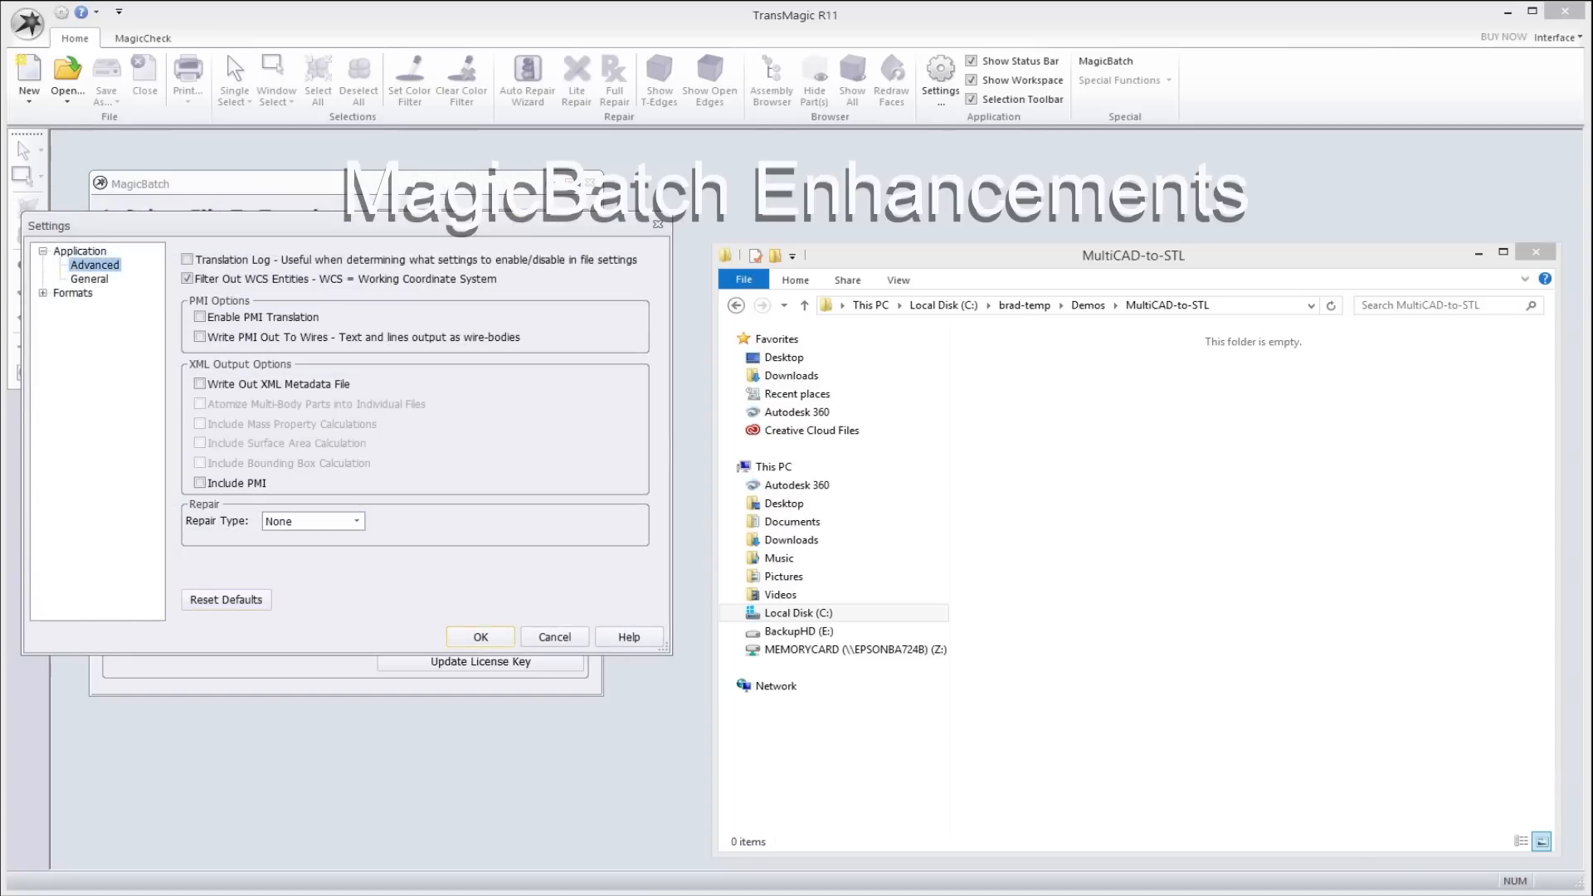
{"action": "left_click", "coordinate": [200, 384]}
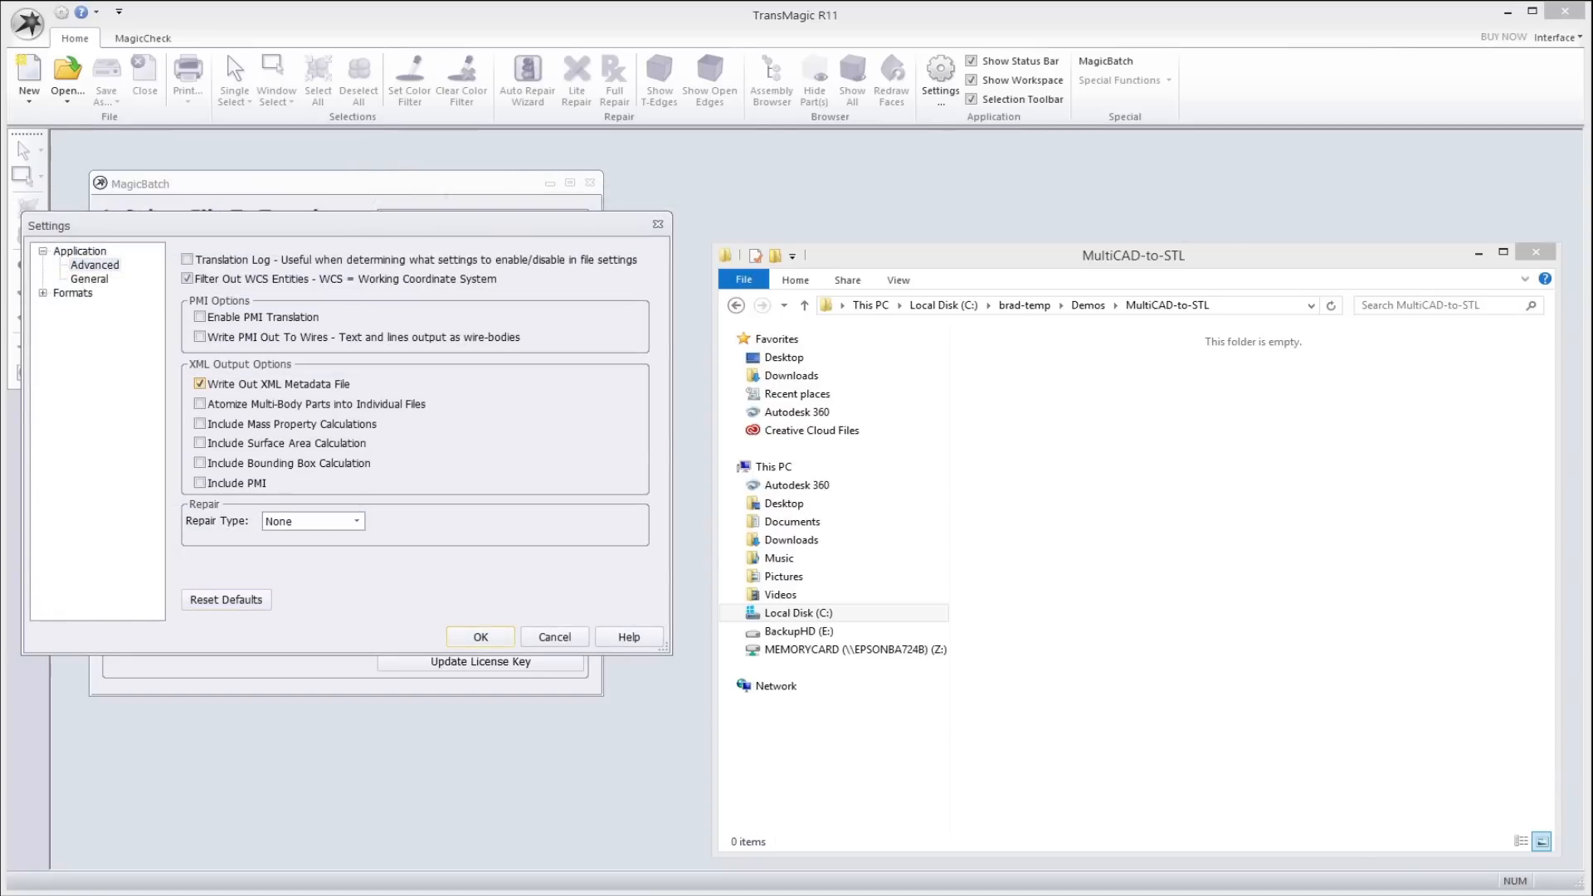
{"action": "left_click", "coordinate": [480, 637]}
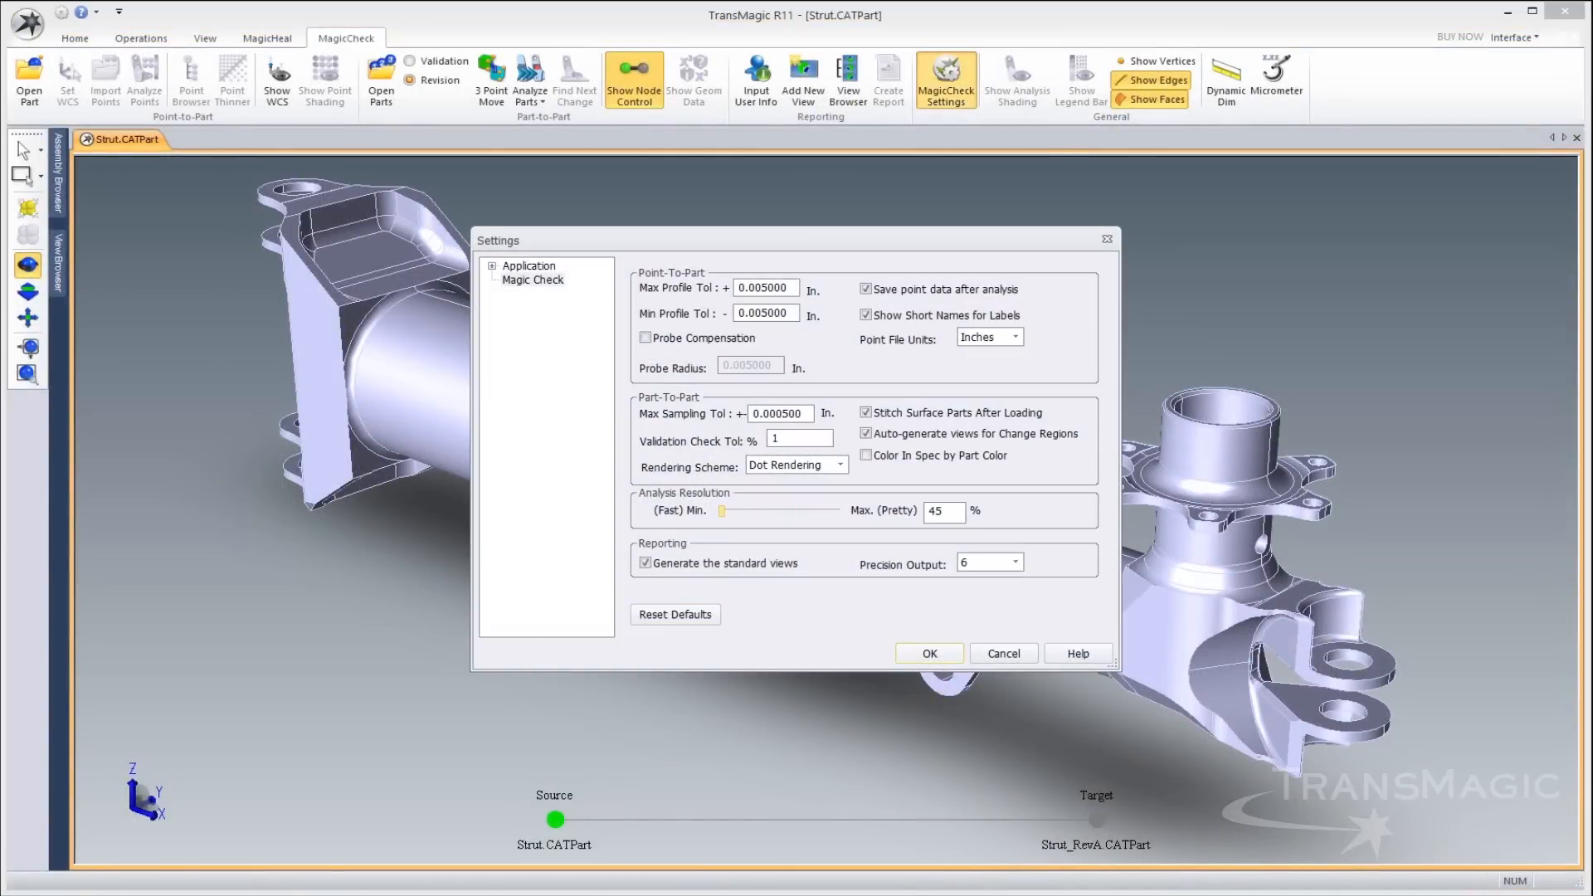
Apply a 36% analysis resolution, review Performance settings, and download update 11.00.400
{"action": "left_click_drag", "start_coordinate": [821, 510], "coordinate": [719, 510]}
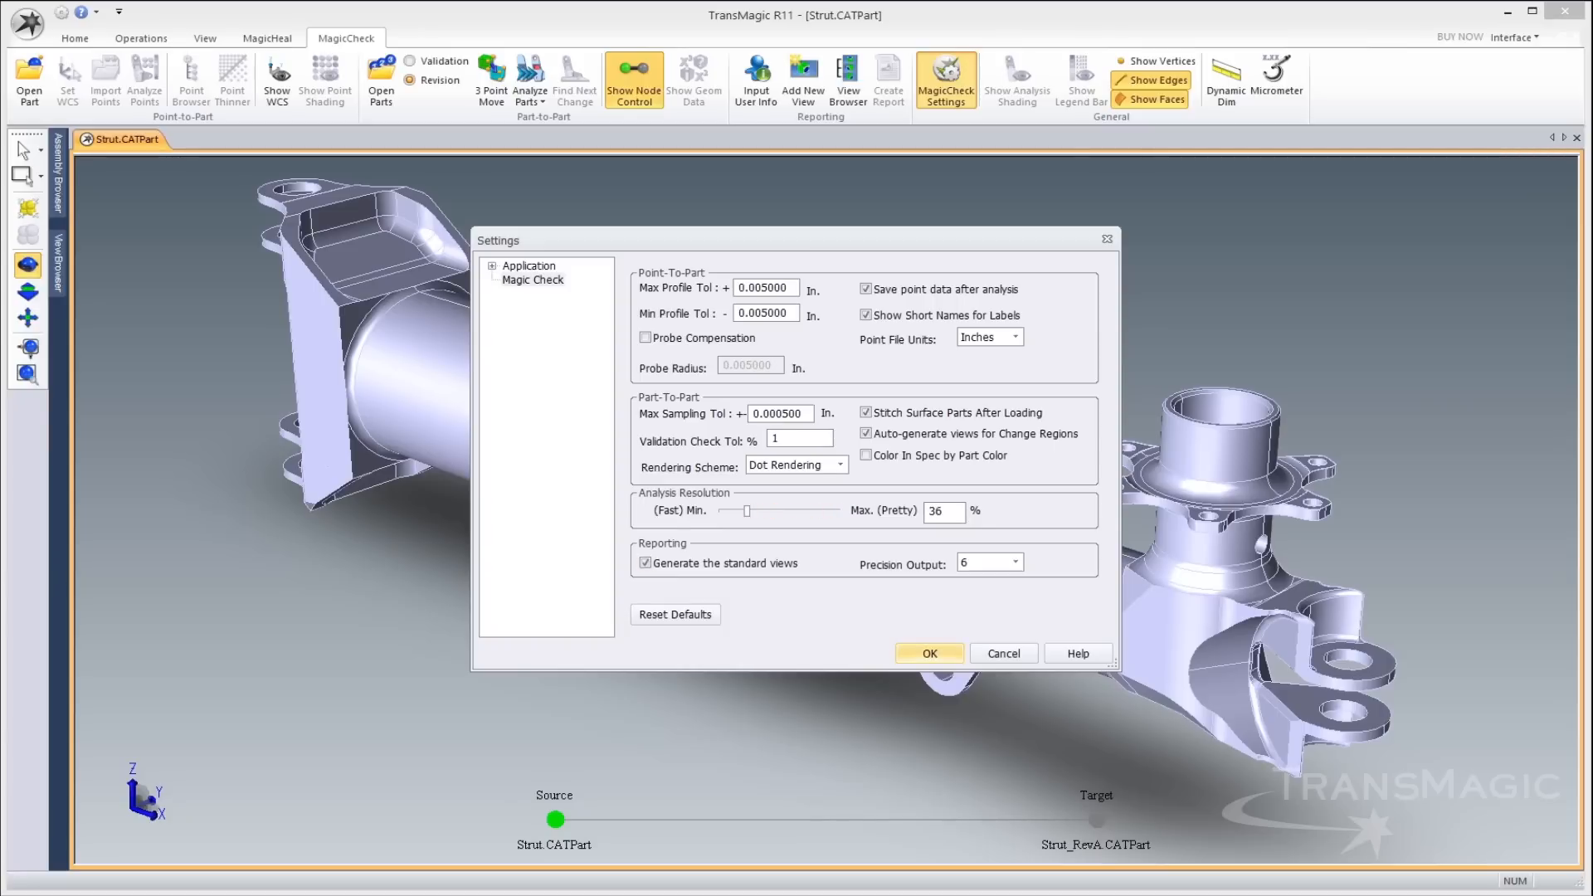
{"action": "left_click", "coordinate": [927, 652]}
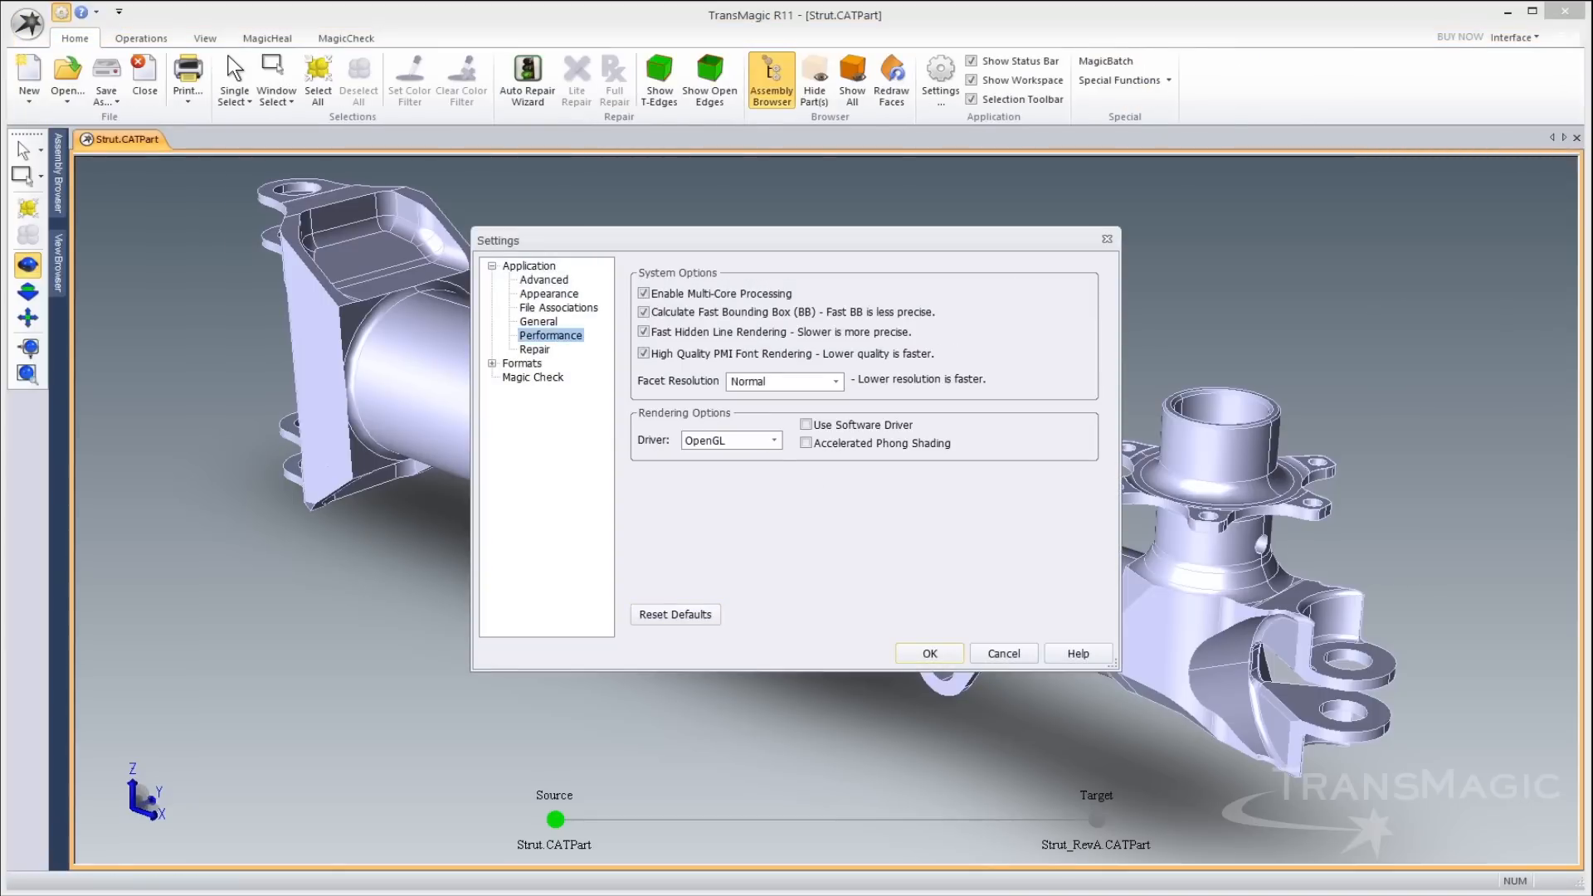
{"action": "left_click", "coordinate": [773, 439]}
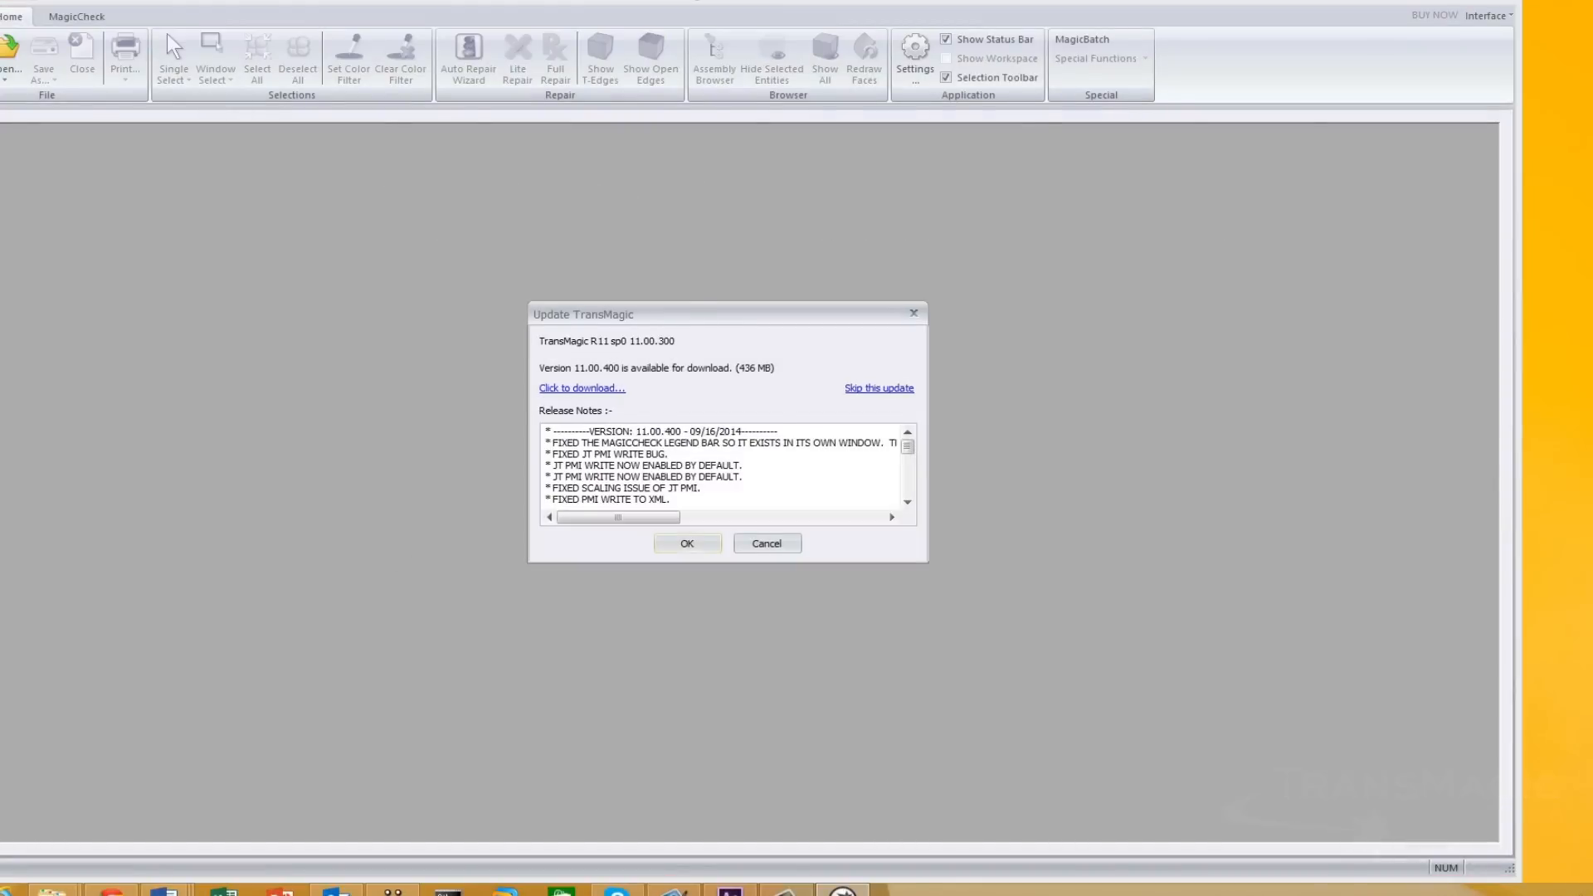
{"action": "left_click", "coordinate": [581, 388]}
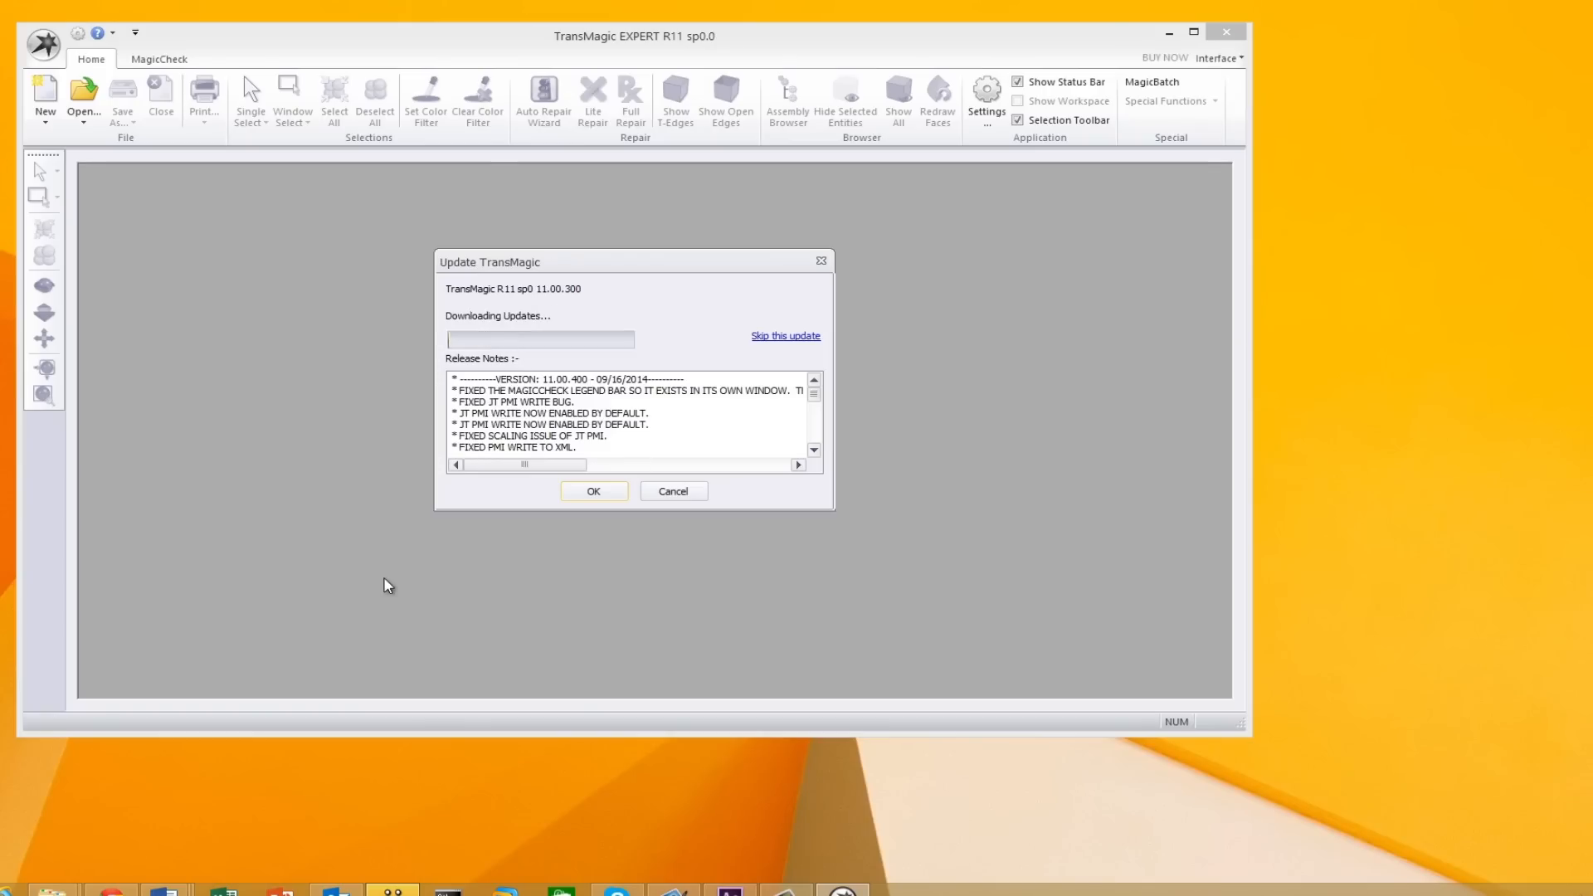